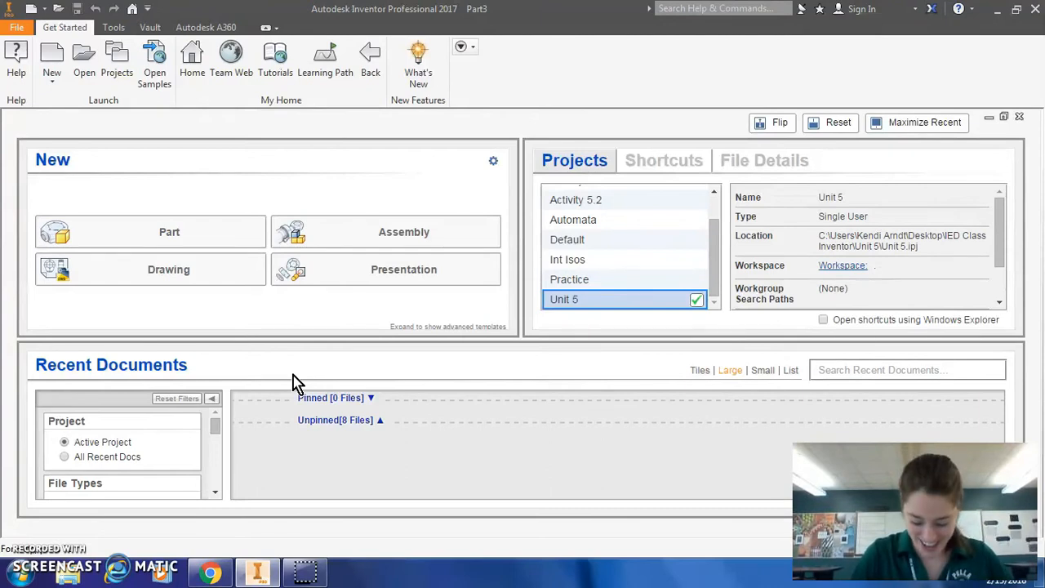
mouse_move(169, 231)
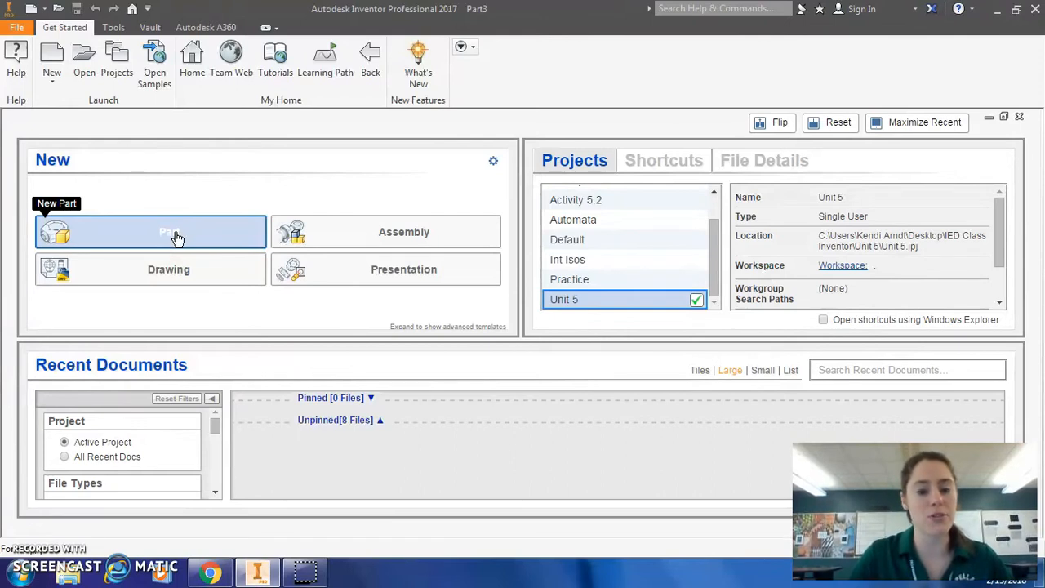
Create a new Part document from the Get Started page
left_click(151, 232)
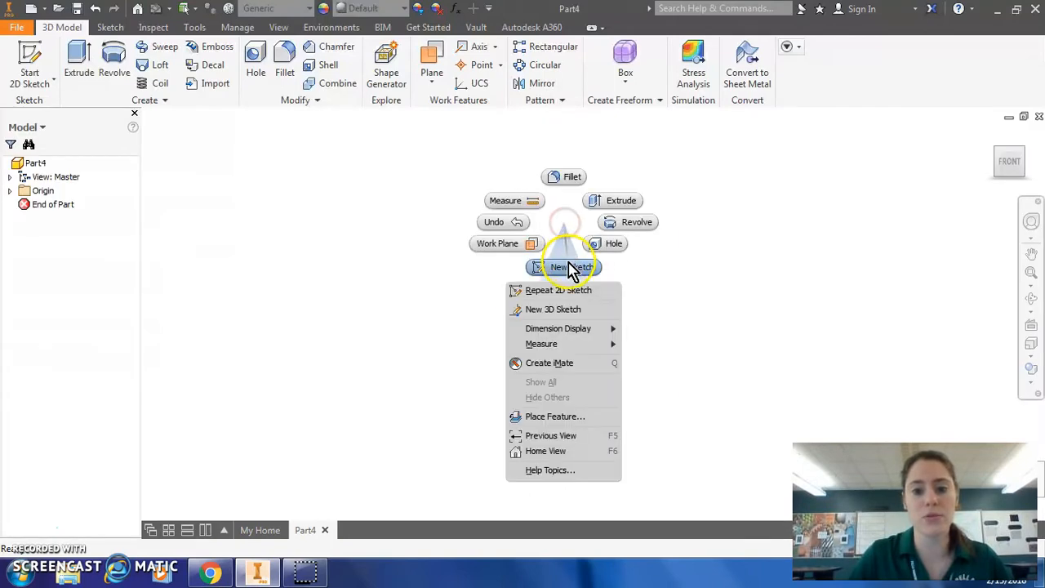
Start a new 2D sketch on the XY plane
left_click(569, 267)
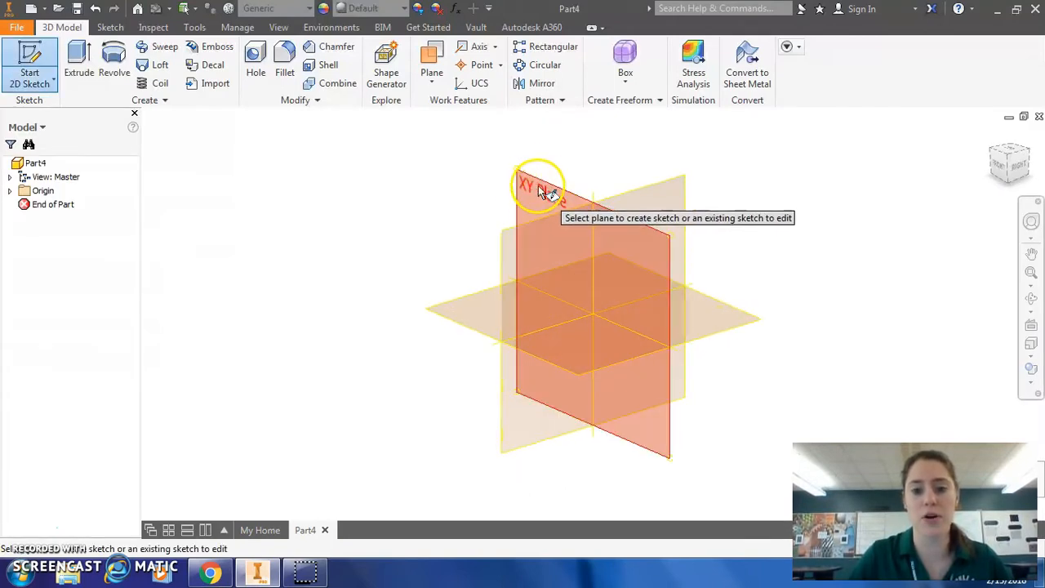
left_click(537, 184)
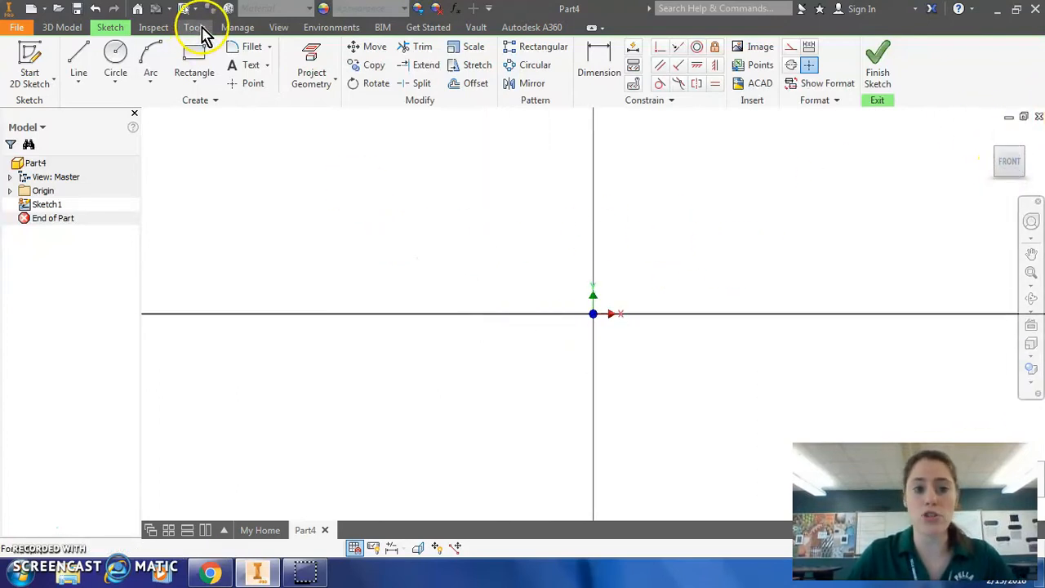
left_click(194, 27)
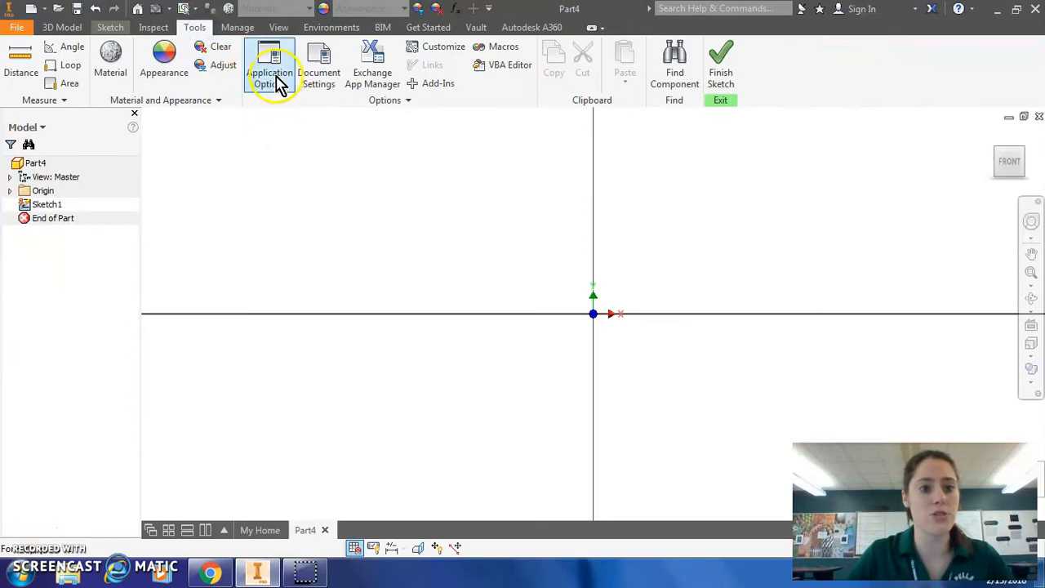
left_click(269, 77)
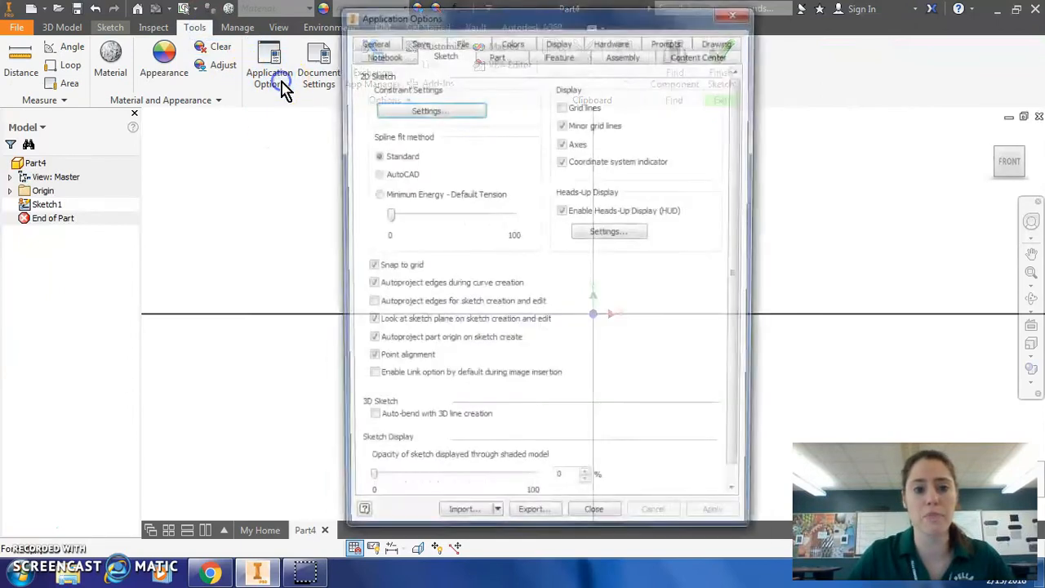
left_click(442, 54)
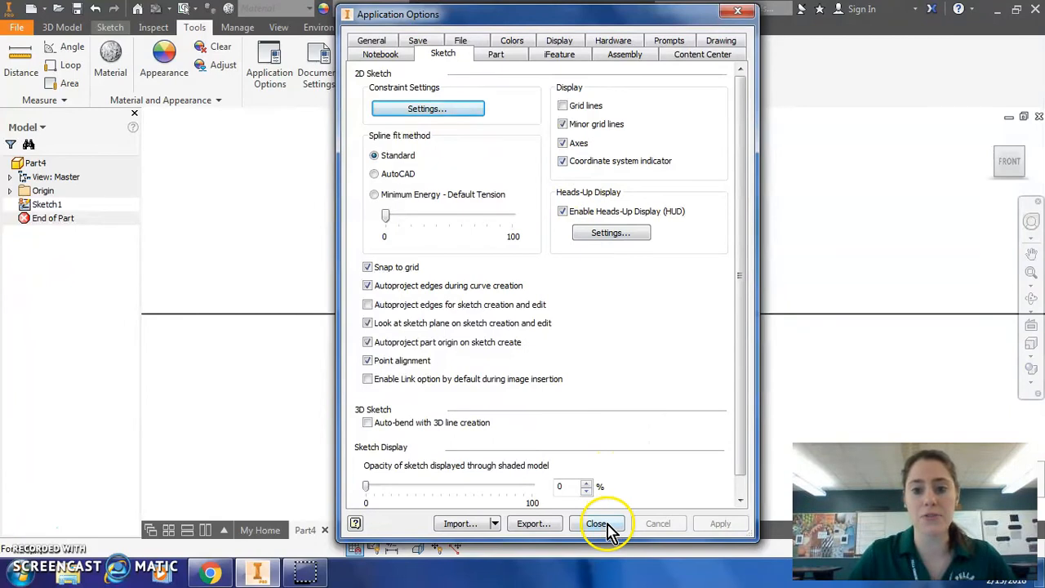
left_click(597, 524)
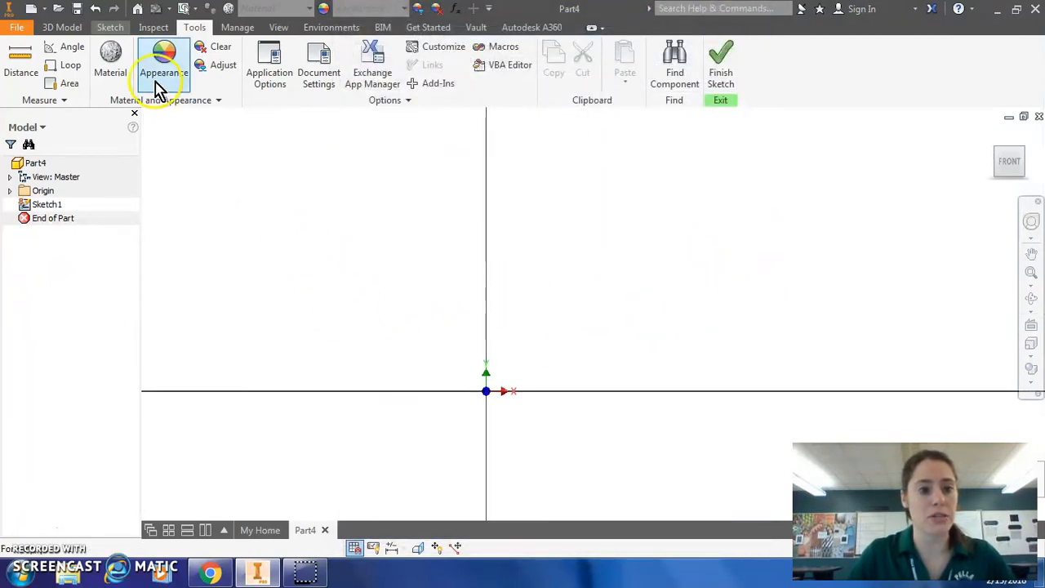
Activate the Line tool to draw the L-shaped outline from the origin
left_click(111, 27)
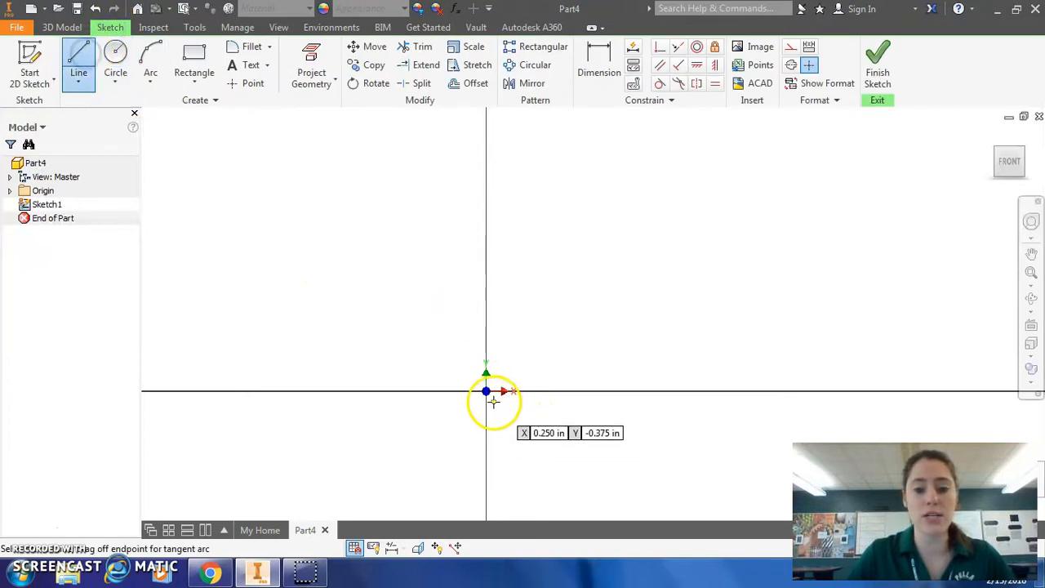
mouse_move(486, 392)
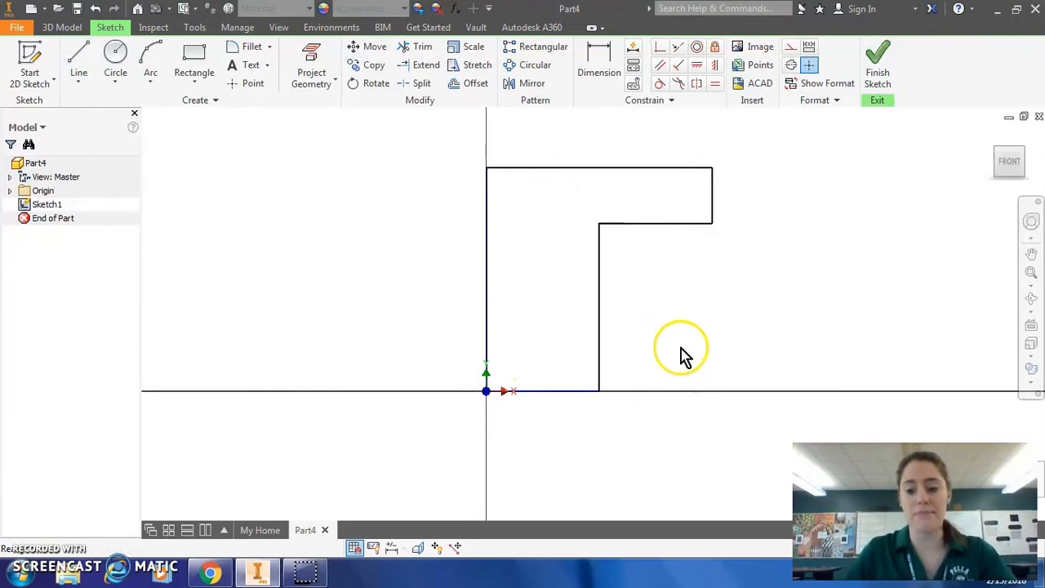
Dimension the L profile: left height 6ft, top width 7*12, remaining dimensions 24
left_click(598, 73)
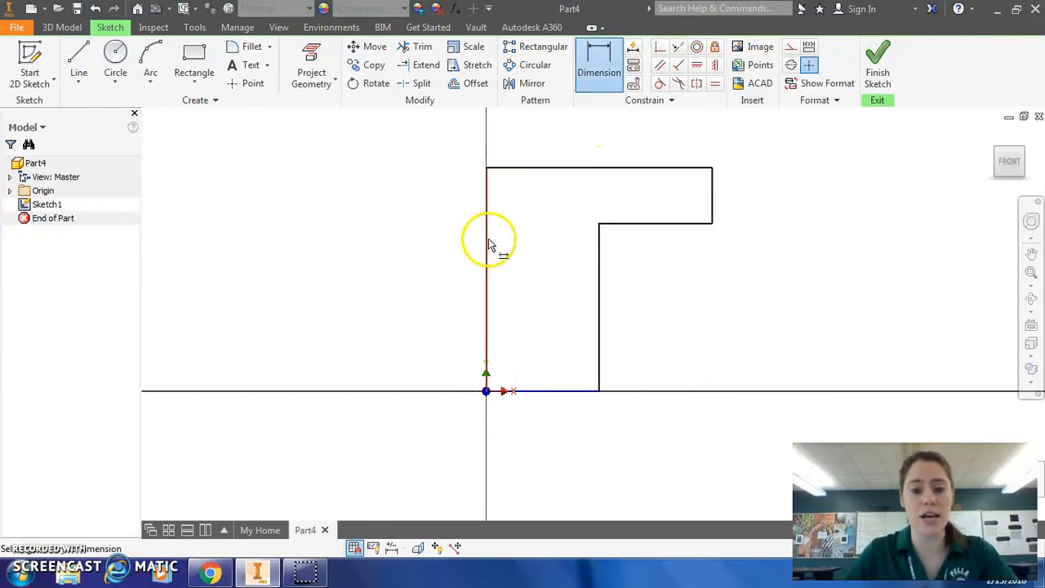
left_click(486, 245)
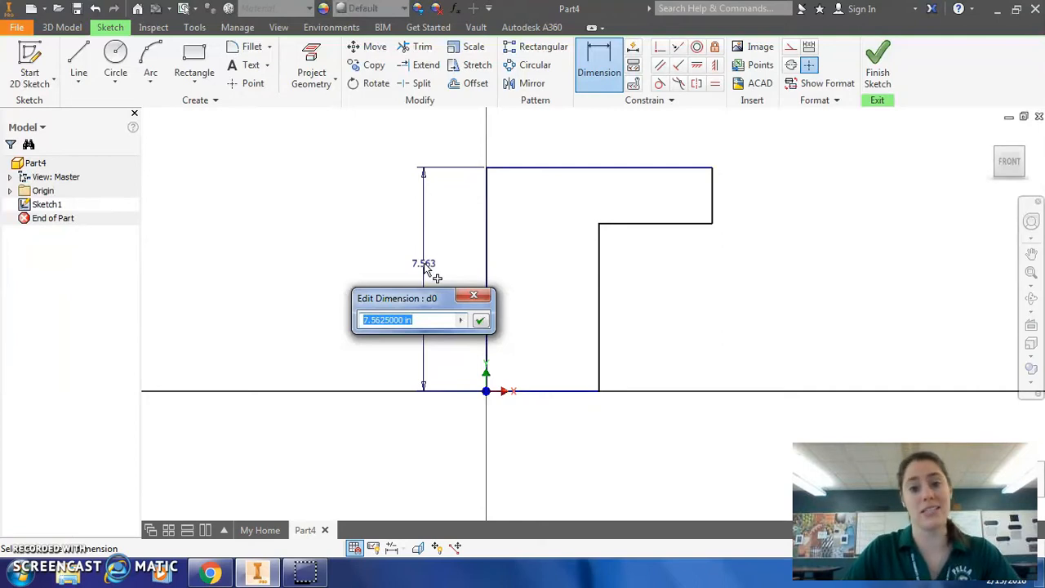
type("6")
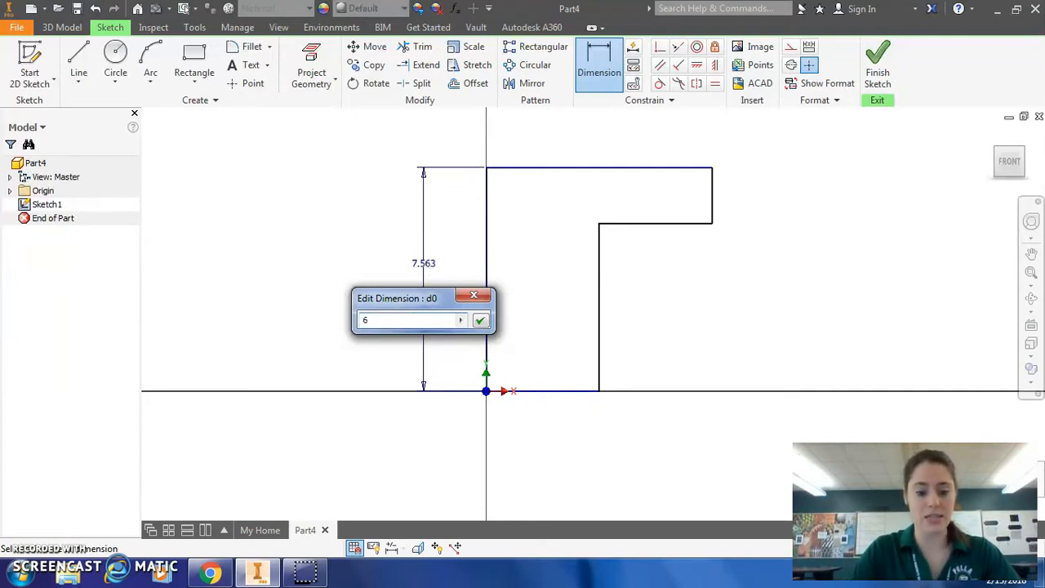
type("ft")
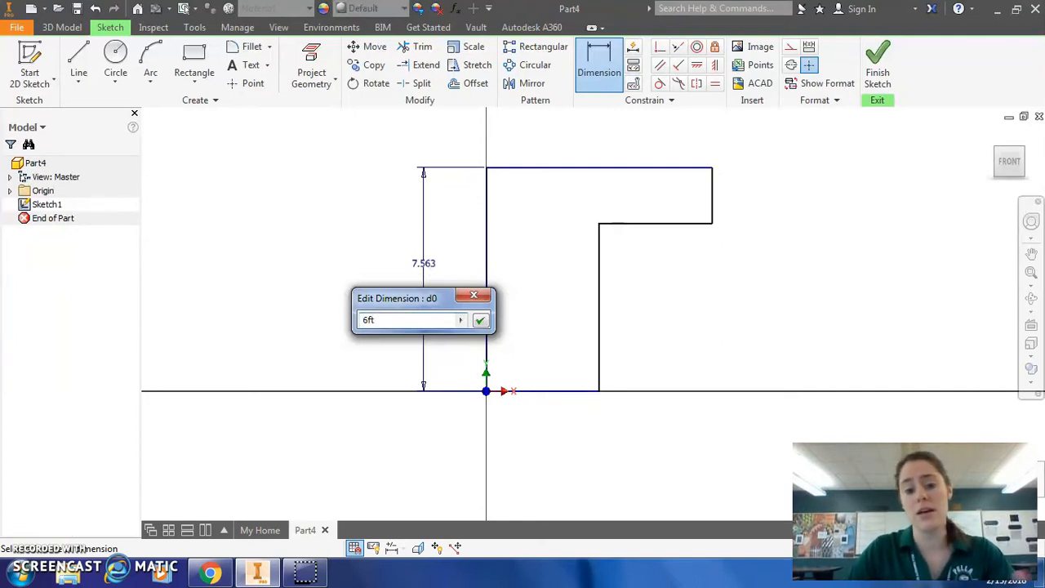
left_click(480, 319)
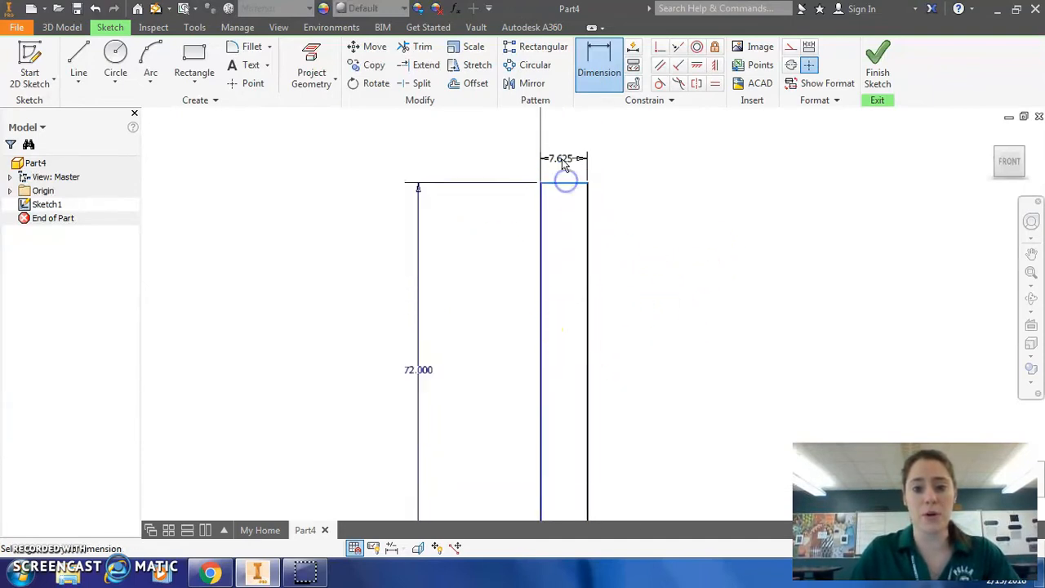
double_click(560, 158)
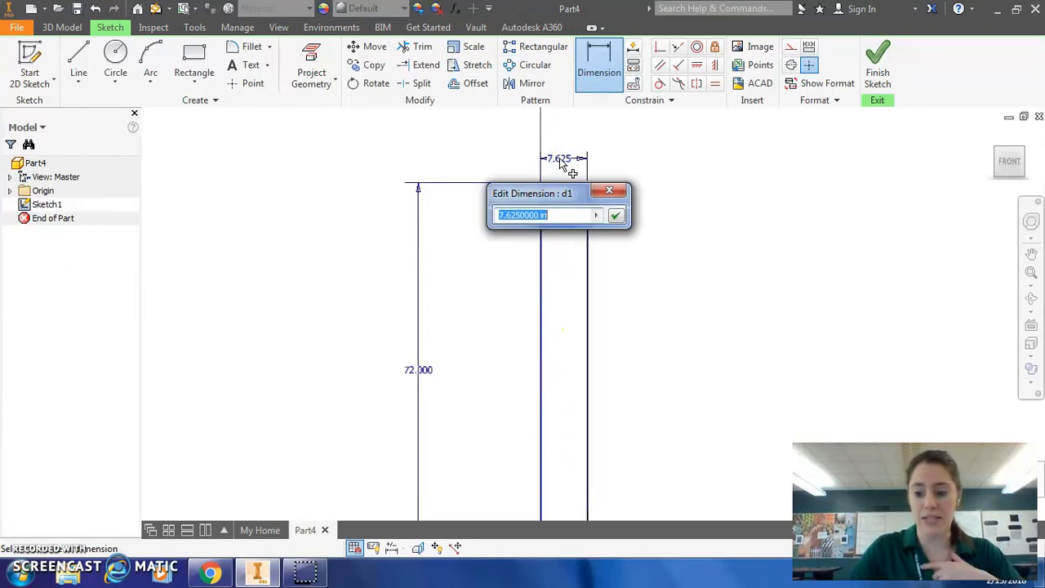
type("7*12")
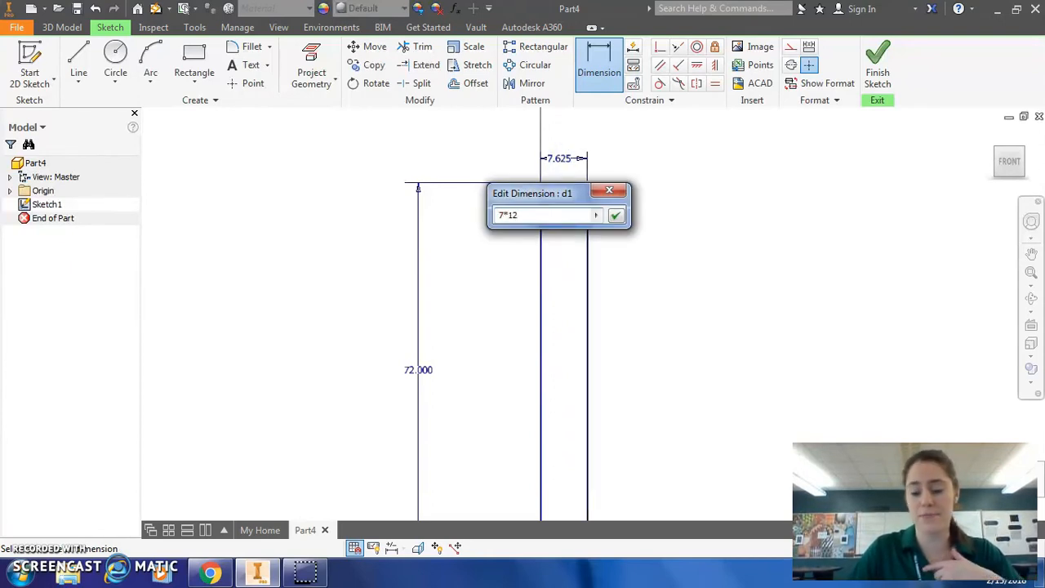
left_click(615, 215)
type("24")
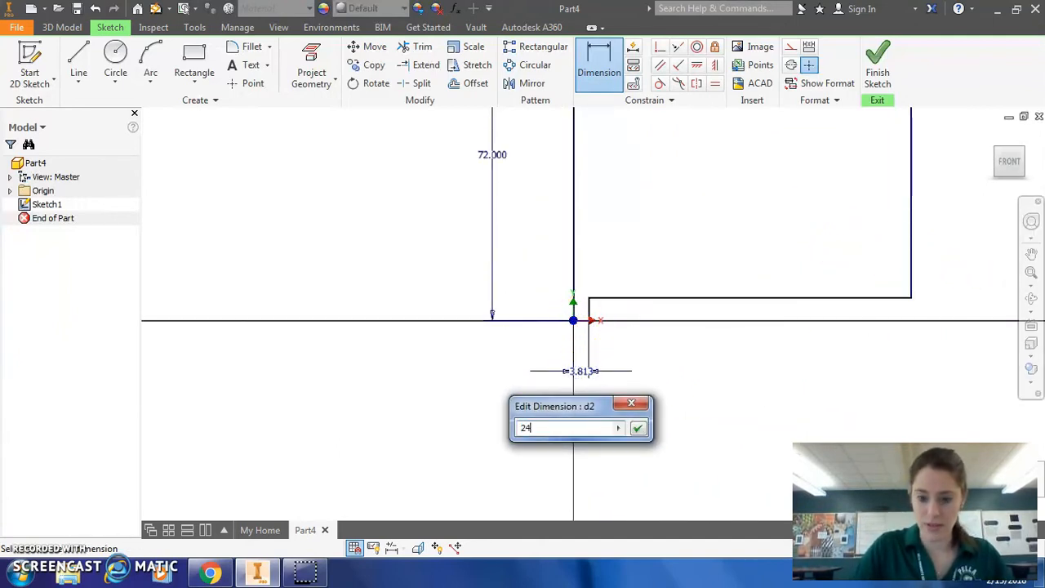
left_click(638, 428)
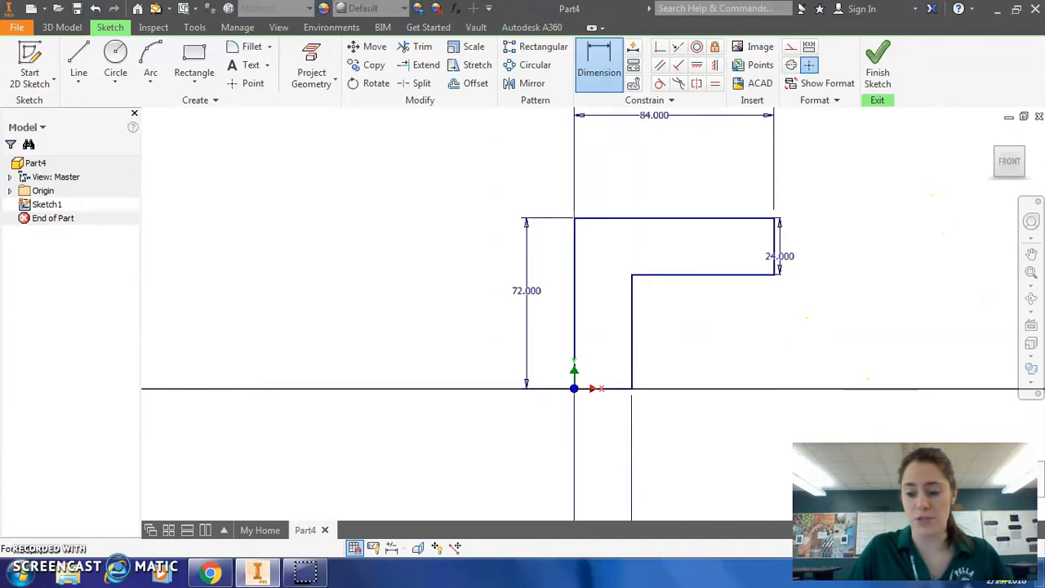
left_click(574, 389)
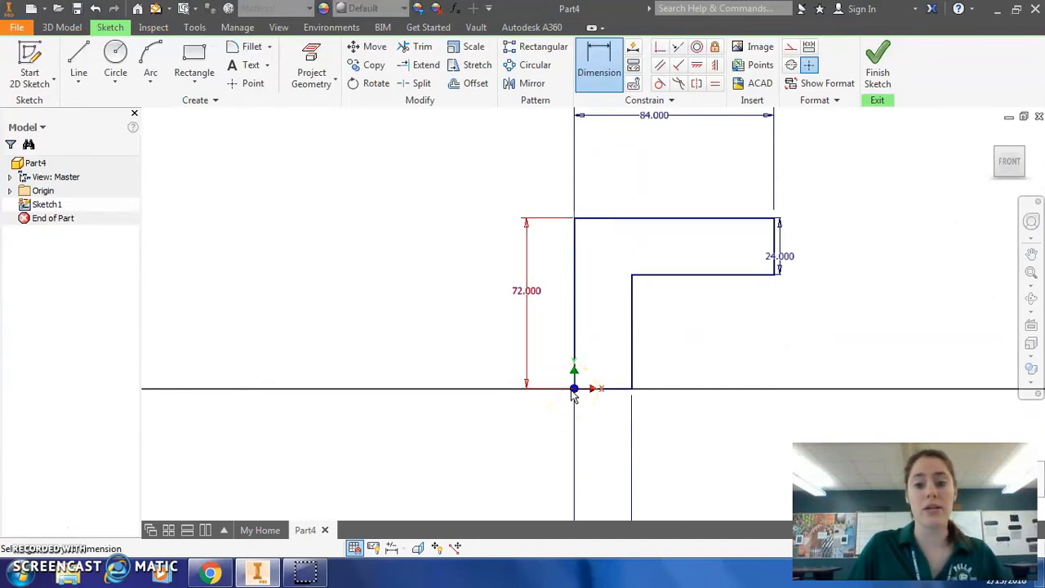
mouse_move(877, 62)
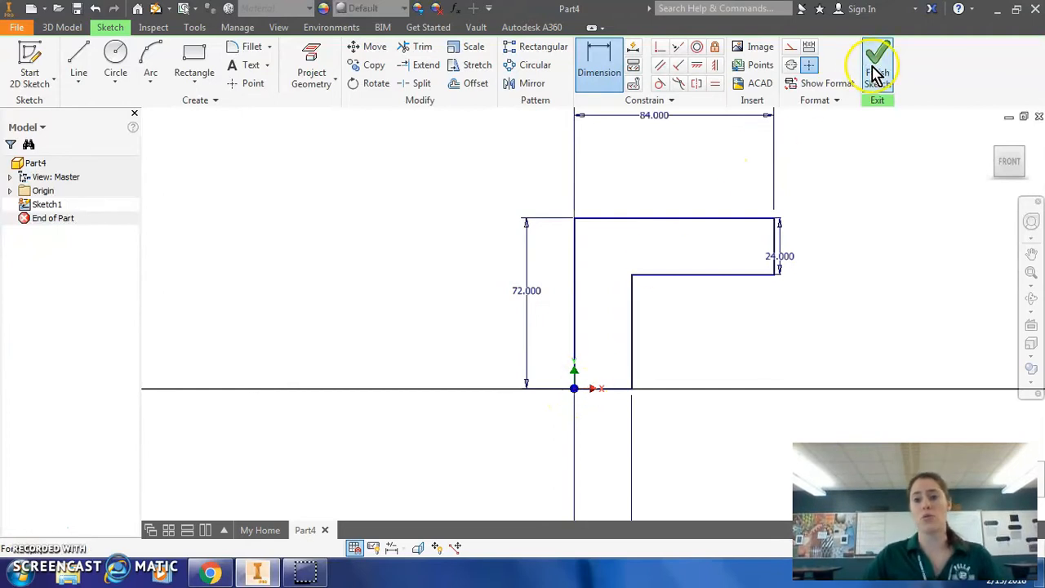
Finish Sketch1 and return to the 3D model
left_click(876, 61)
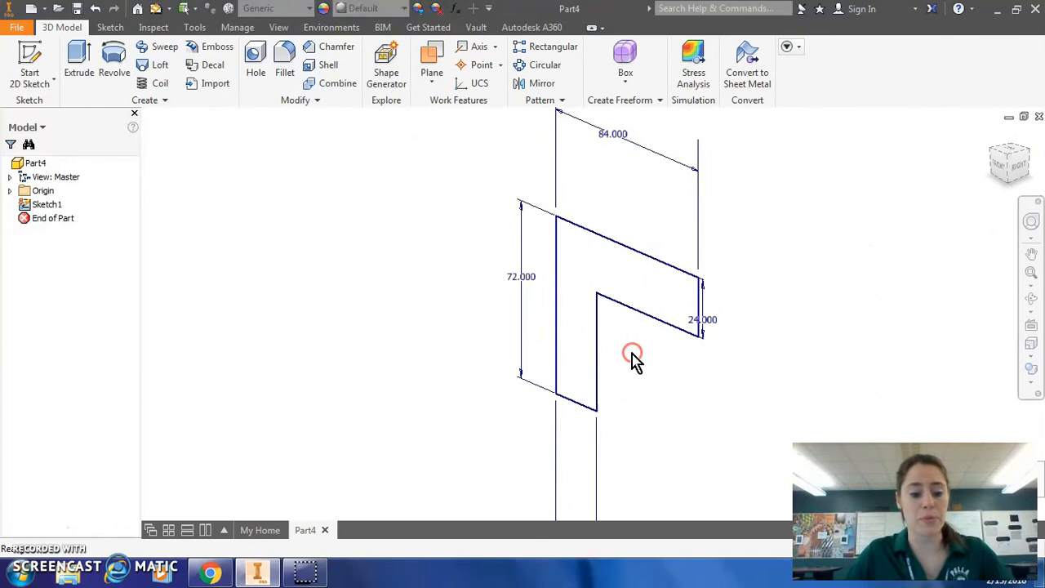
mouse_move(568, 400)
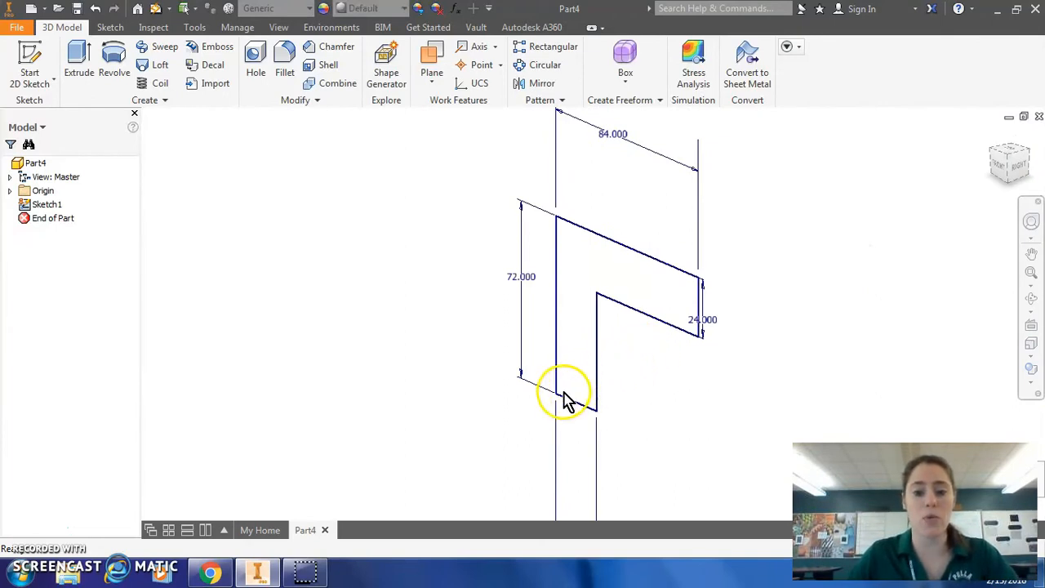
mouse_move(551, 315)
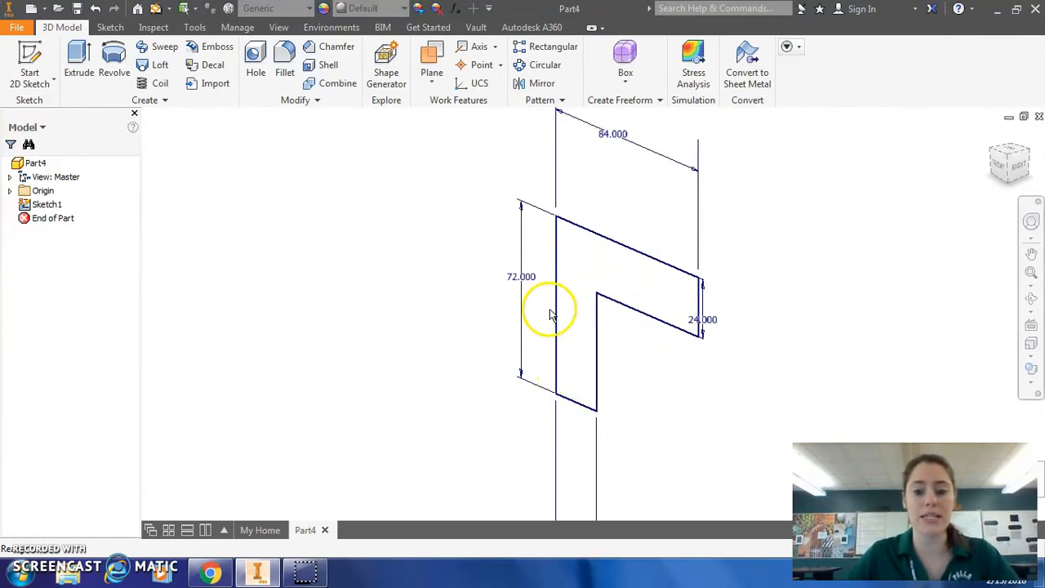
mouse_move(555, 400)
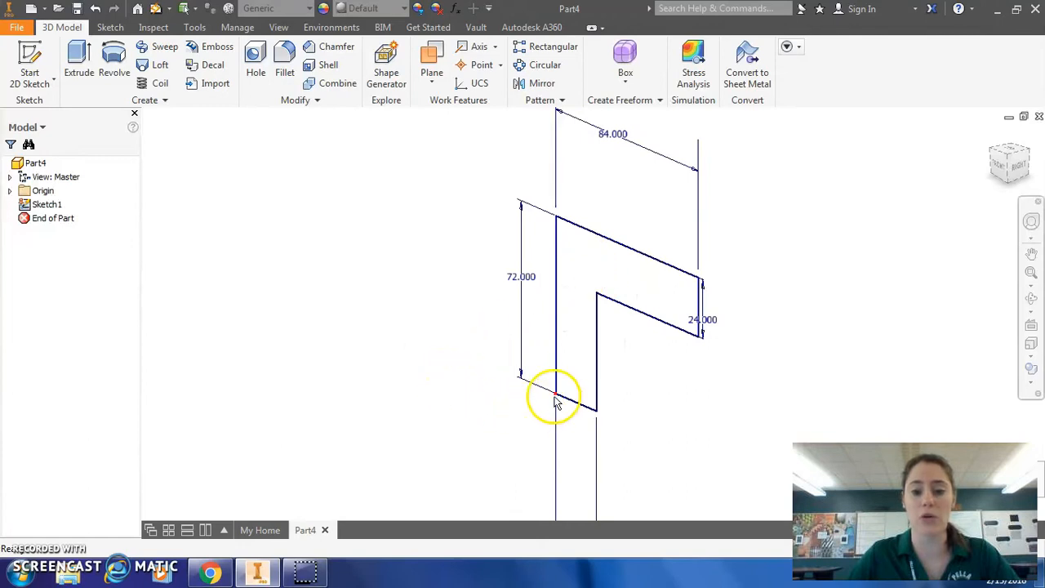
Extrude the L profile to a distance of 10"*12 into a solid
left_click(79, 61)
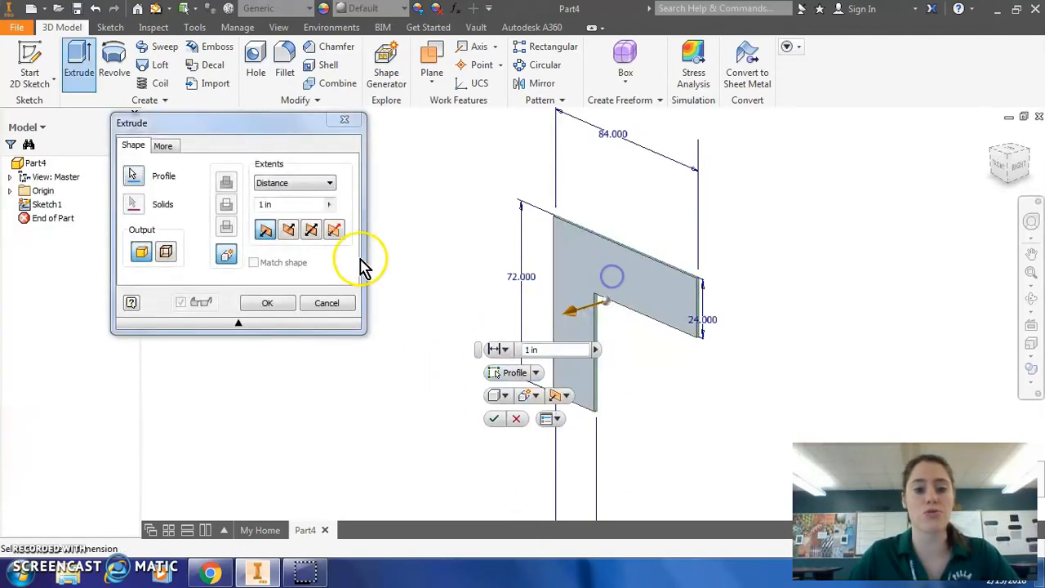
mouse_move(312, 231)
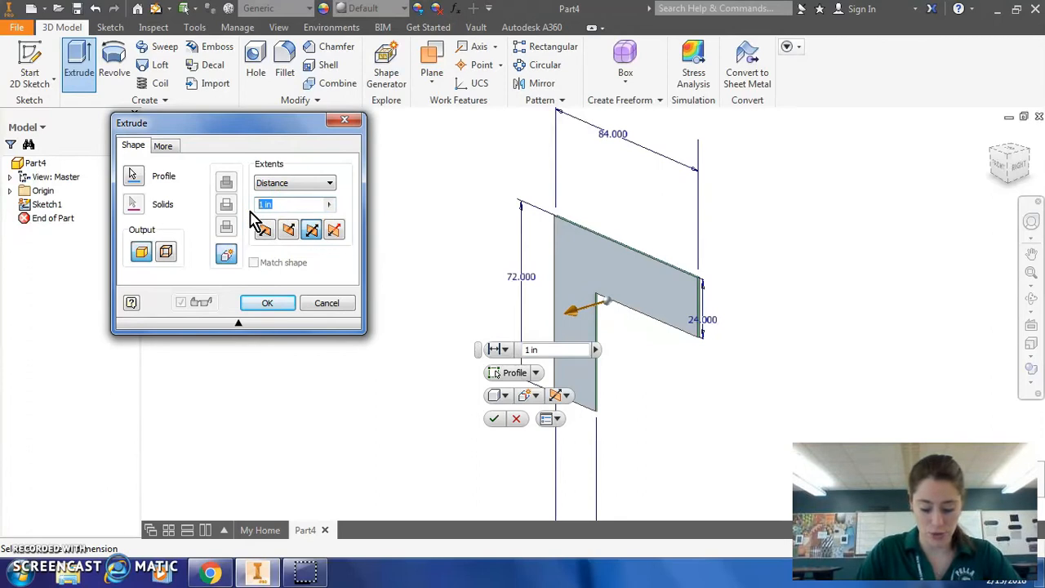
type("10\"")
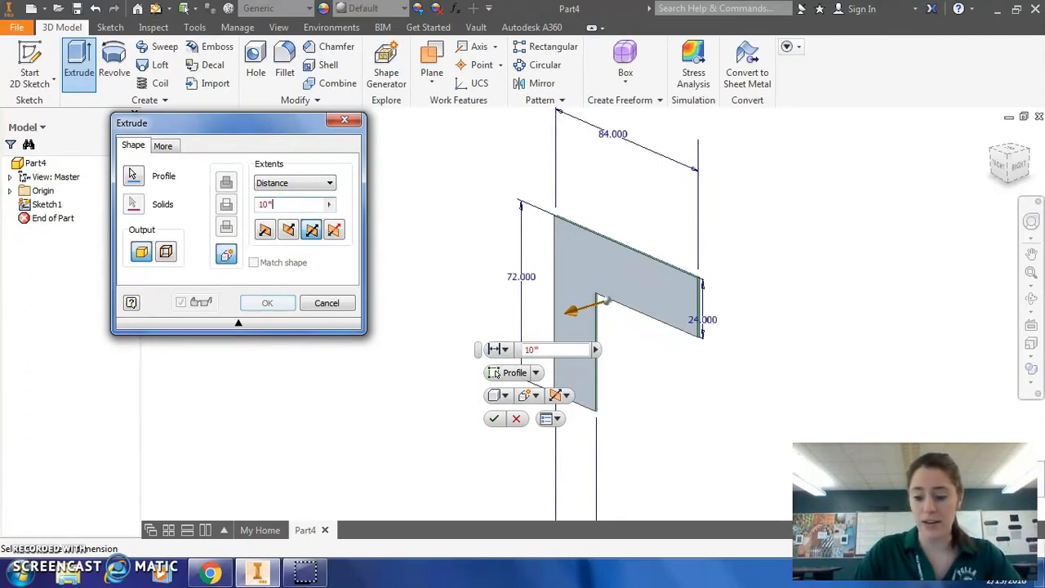
type("*12")
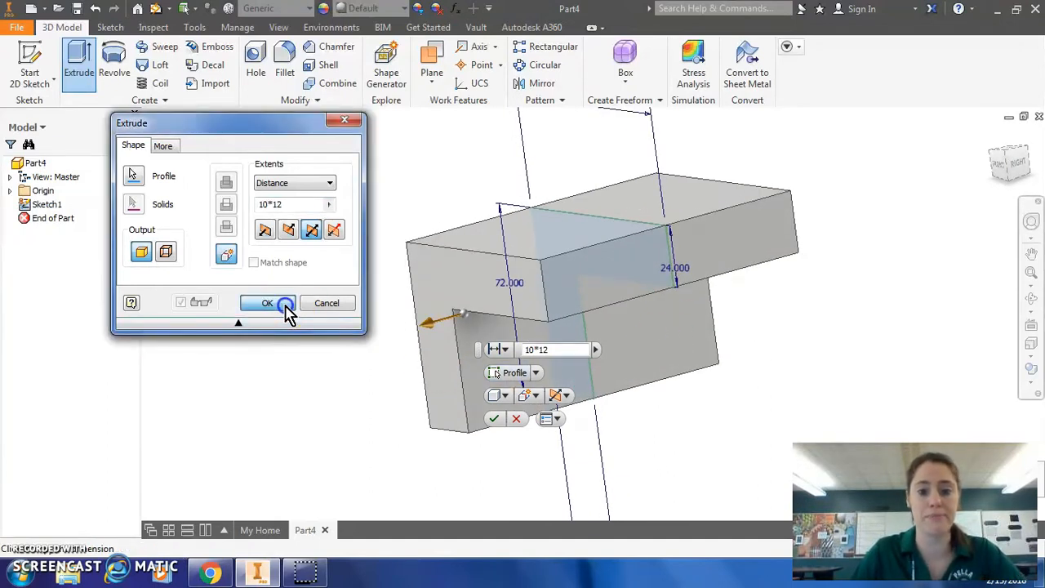
left_click(267, 303)
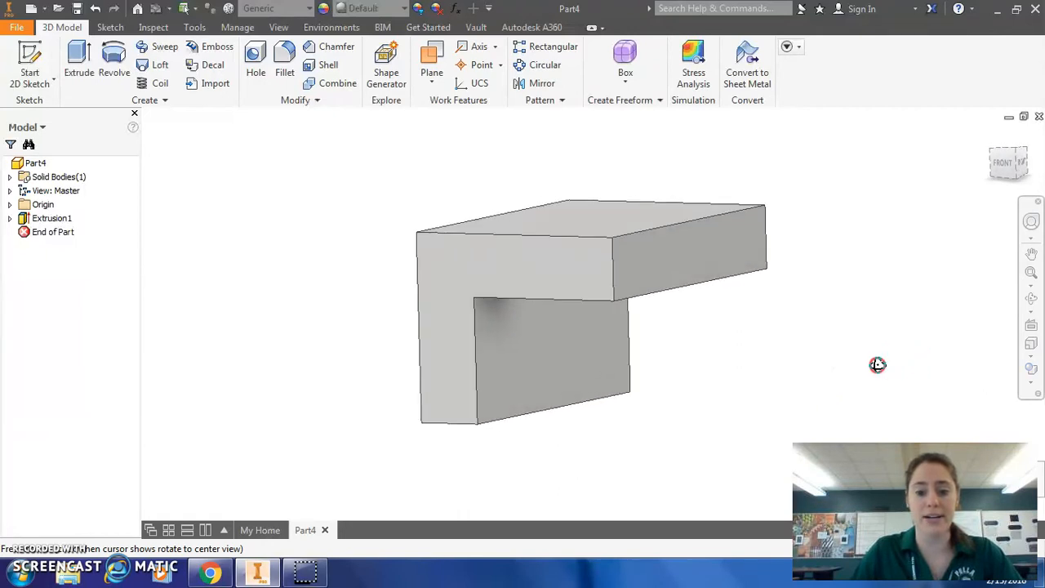
mouse_move(202, 255)
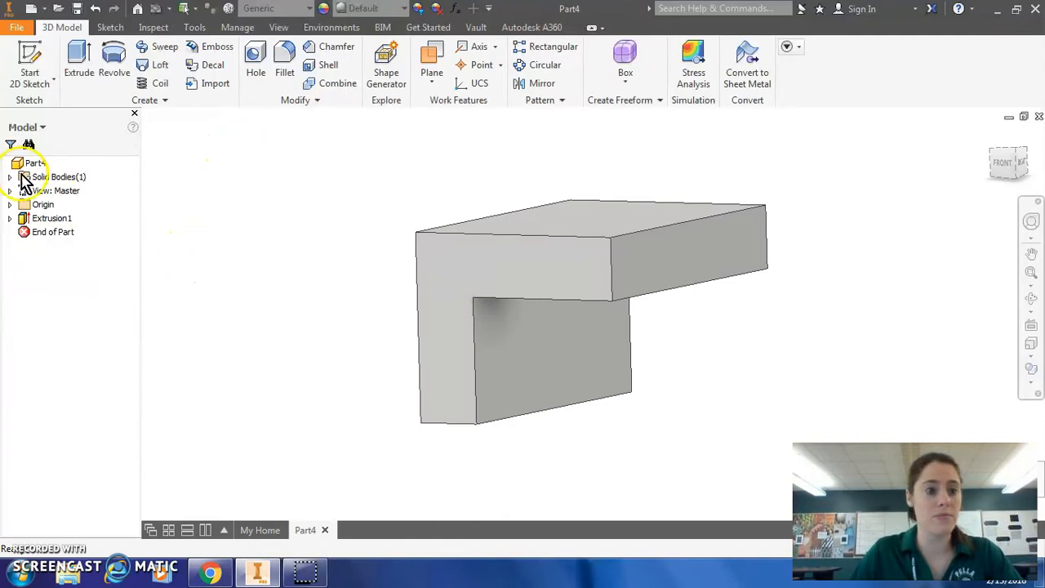
Open iProperties for Part4 from the Model browser context menu
left_click(33, 163)
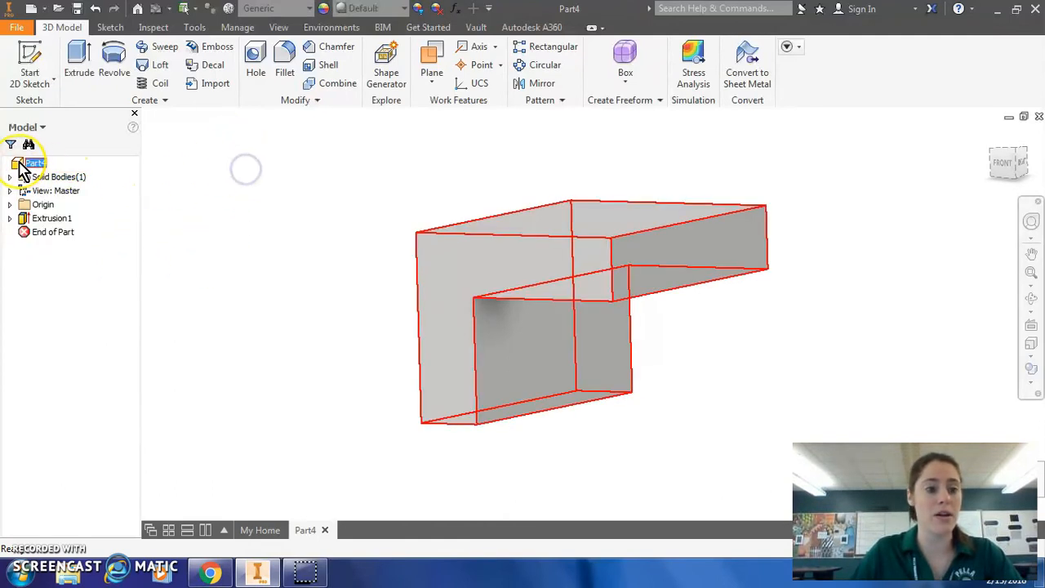
right_click(33, 163)
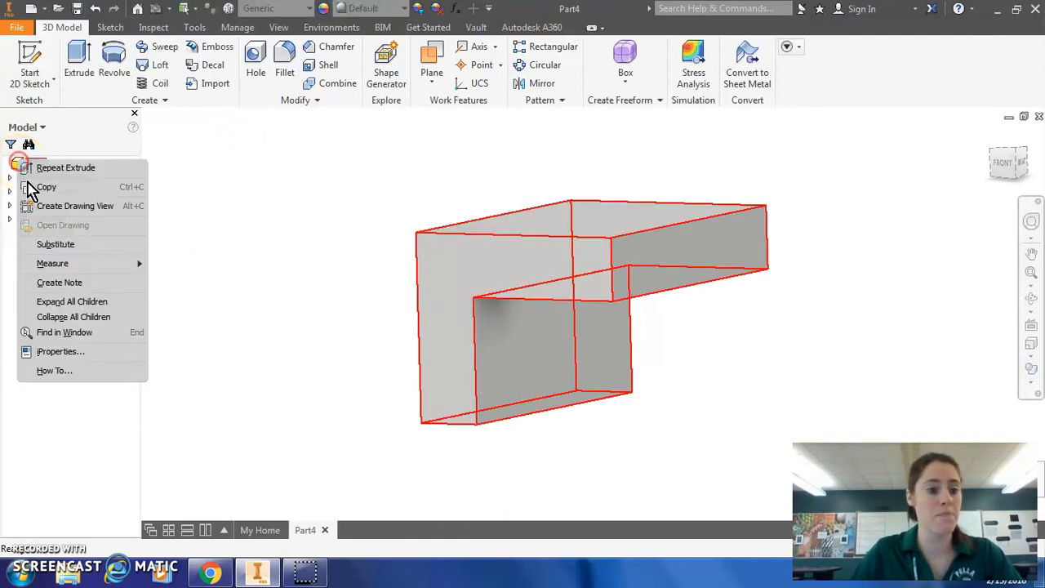
left_click(61, 351)
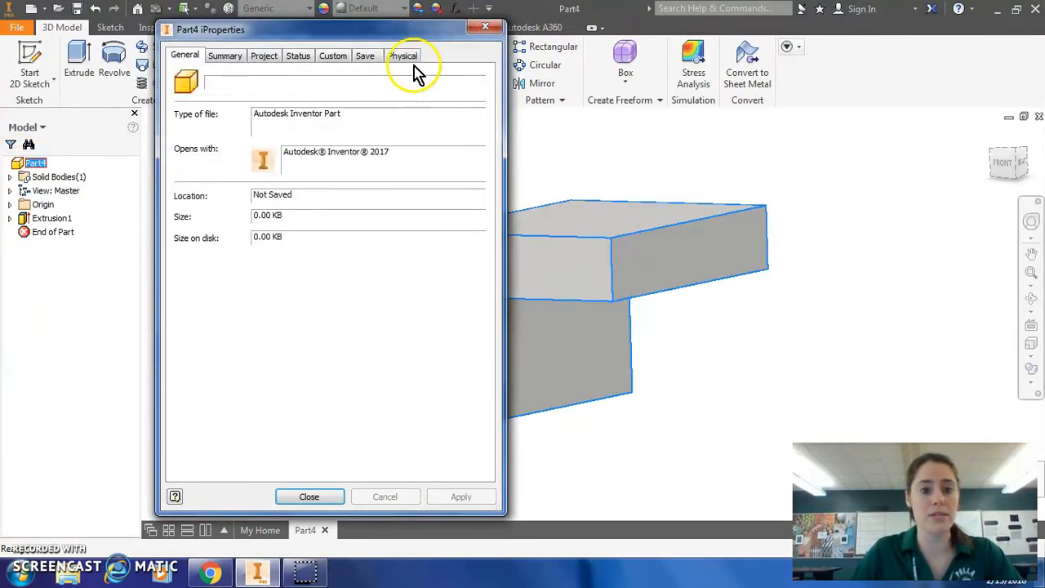
Update the Physical tab to compute center of gravity (31.091, 46.909, 0 in), then close
left_click(402, 55)
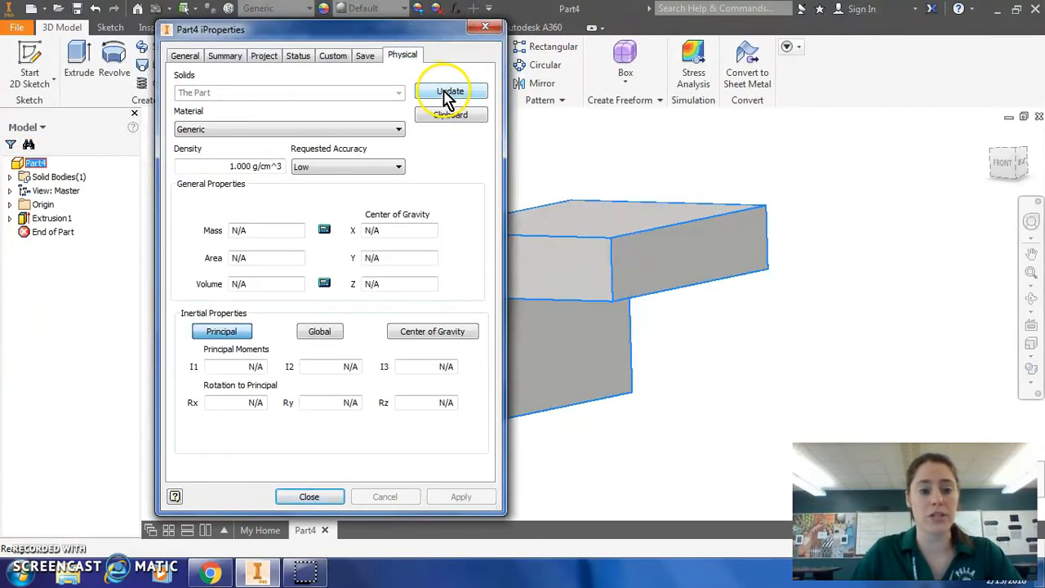
left_click(450, 91)
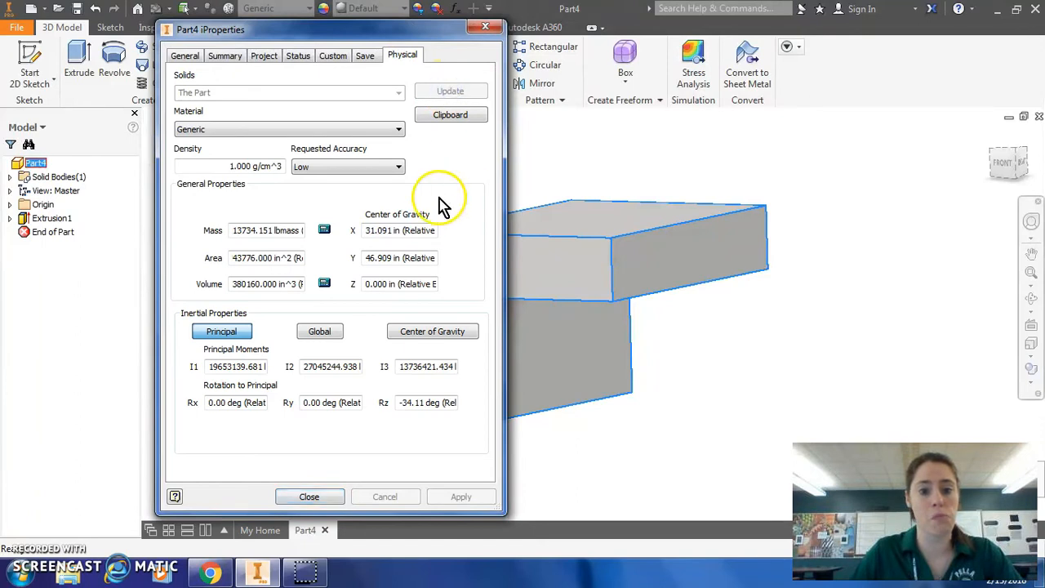
mouse_move(200, 237)
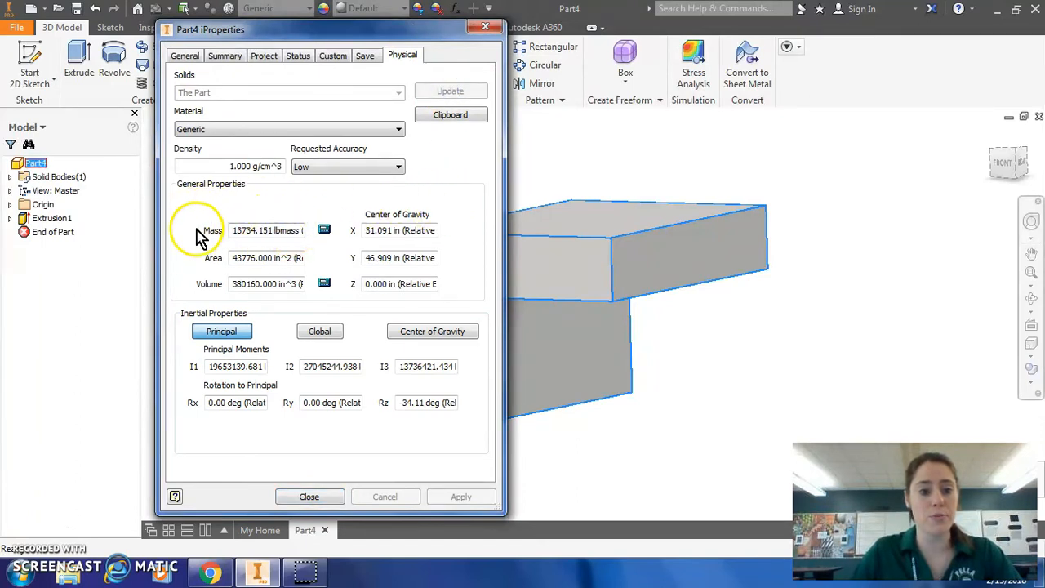
mouse_move(257, 260)
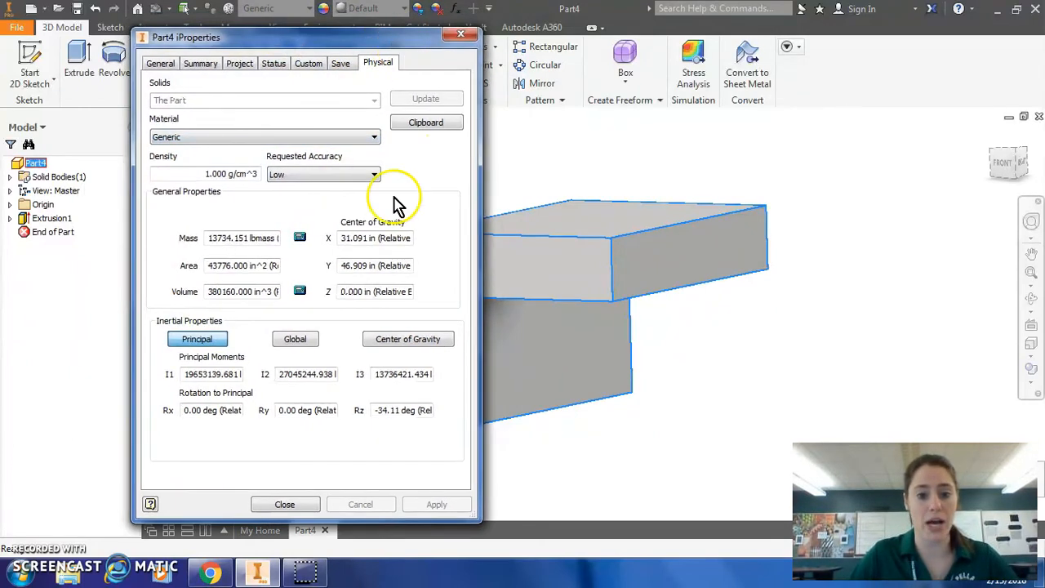
mouse_move(390, 237)
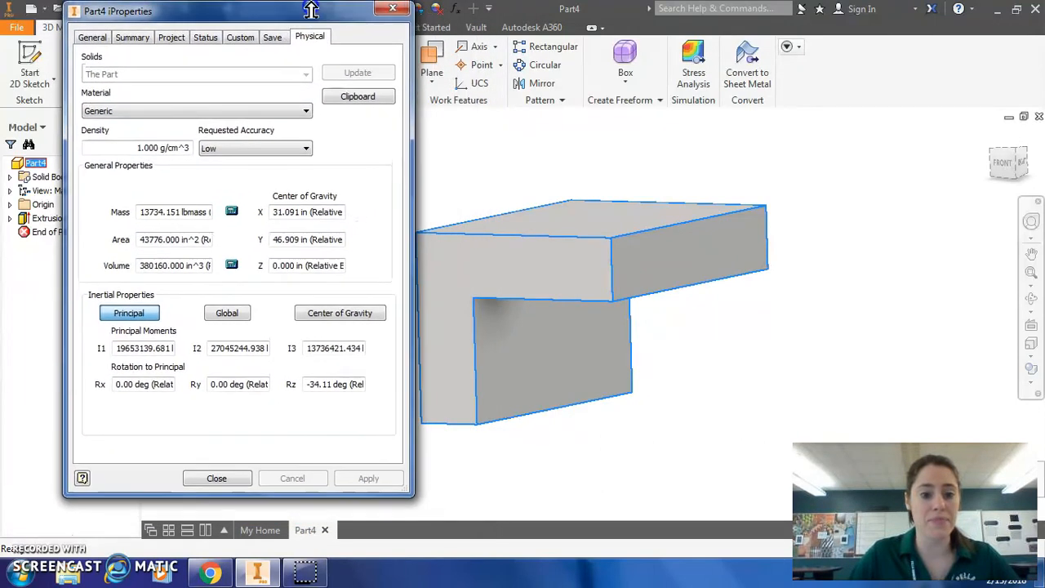
mouse_move(1003, 168)
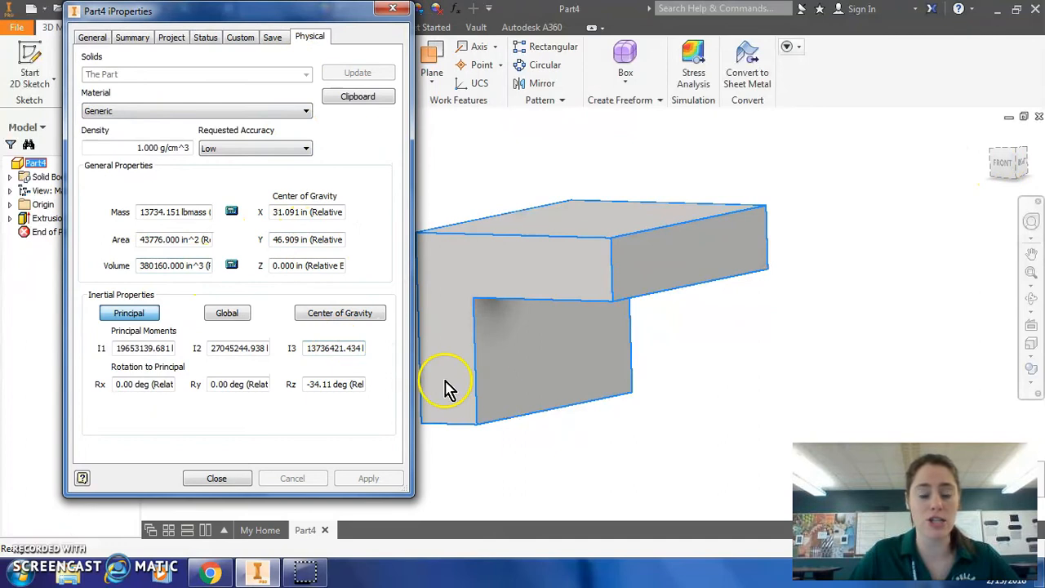
mouse_move(340, 216)
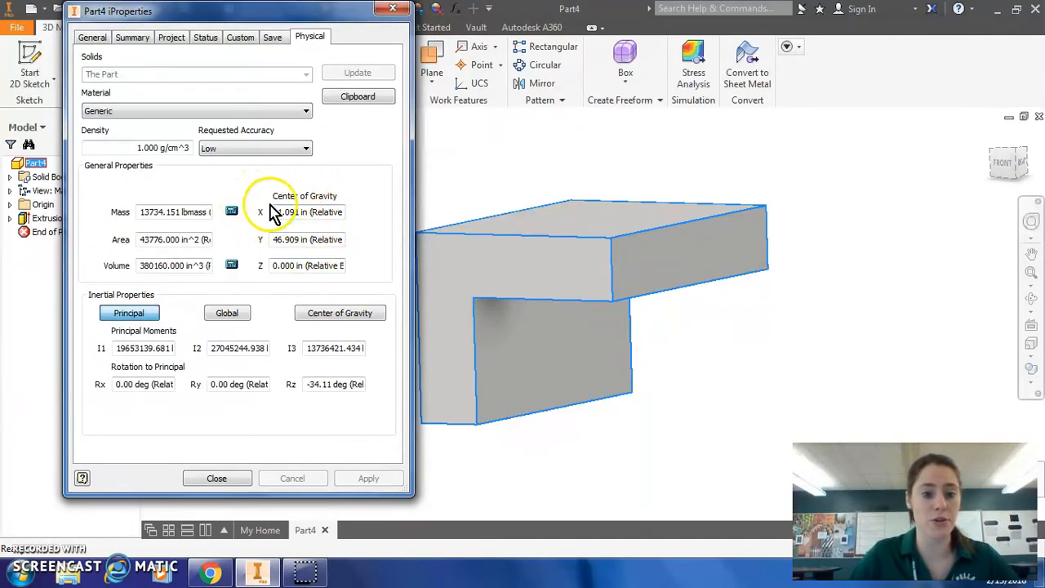
mouse_move(501, 334)
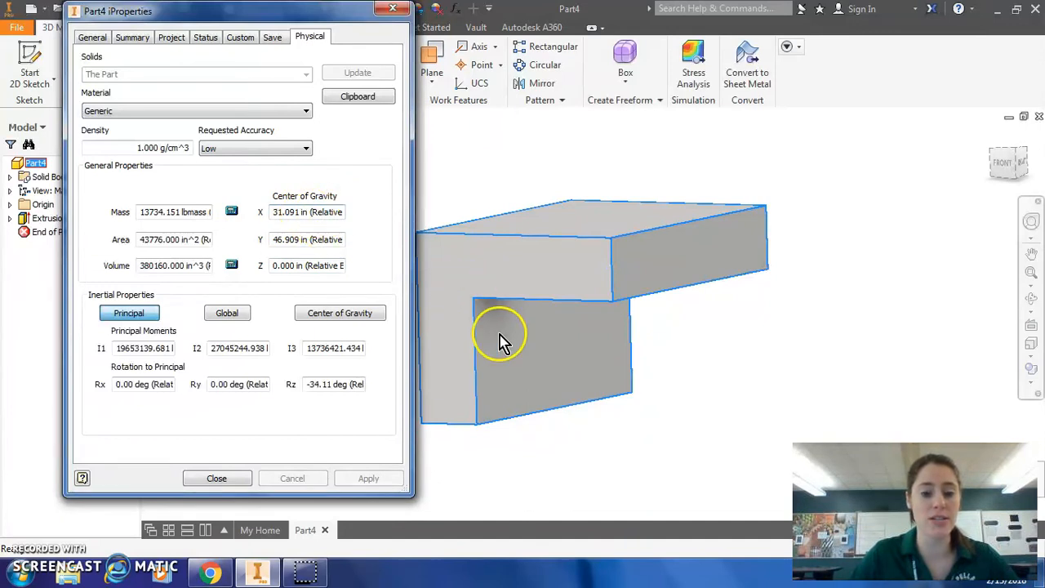
mouse_move(445, 359)
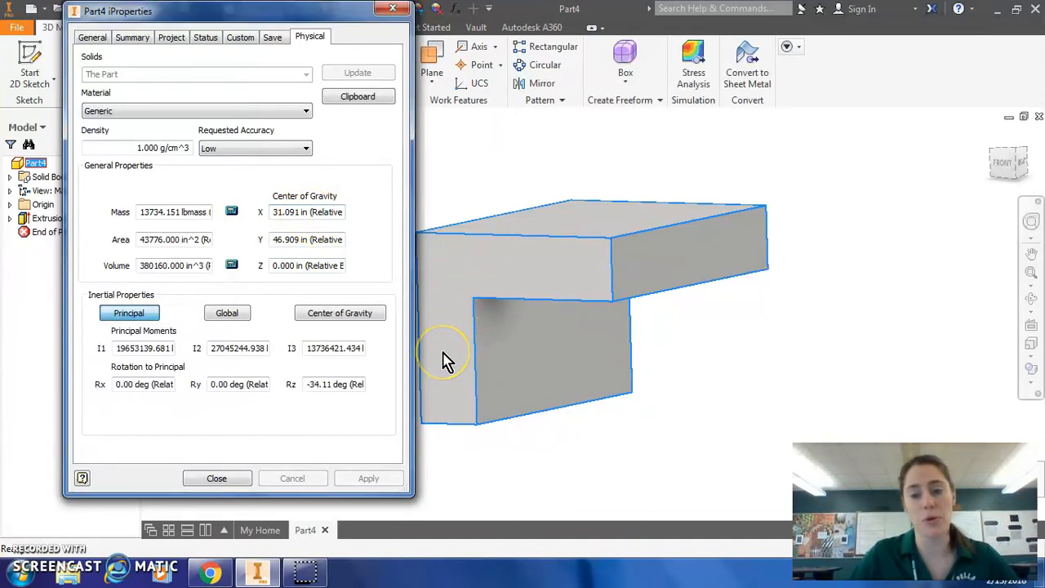
mouse_move(523, 409)
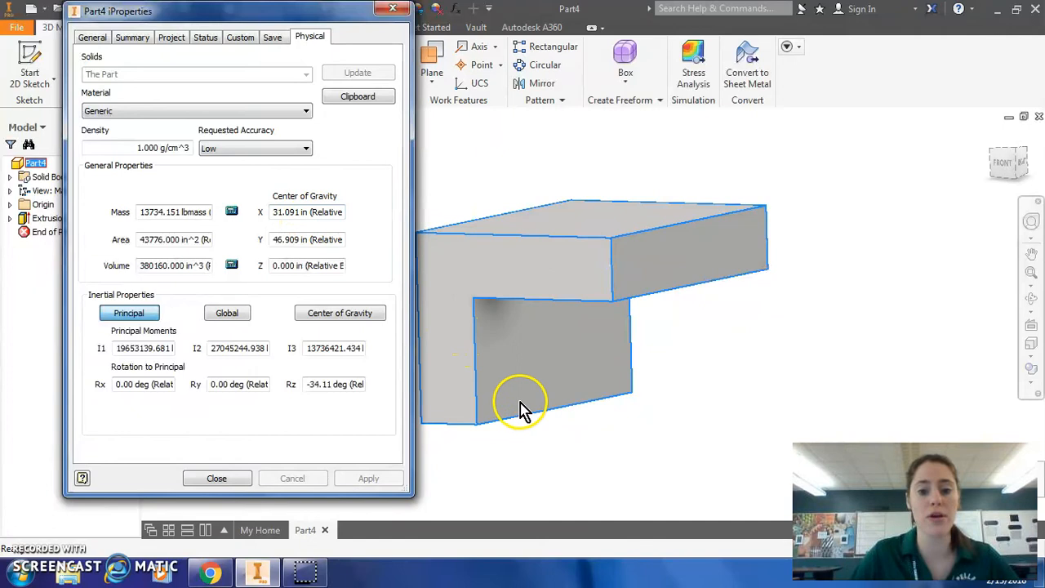
mouse_move(522, 406)
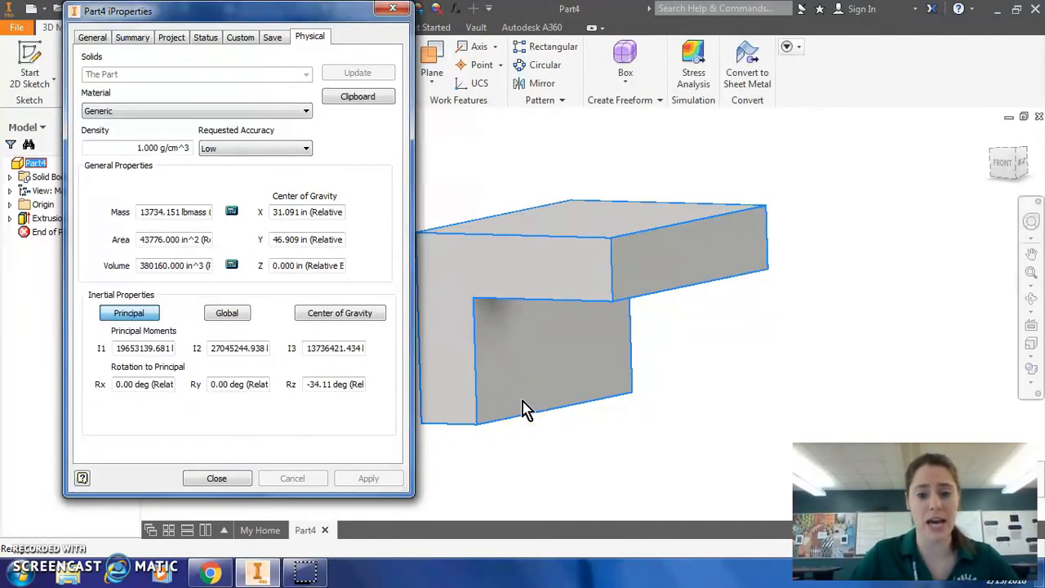
mouse_move(543, 400)
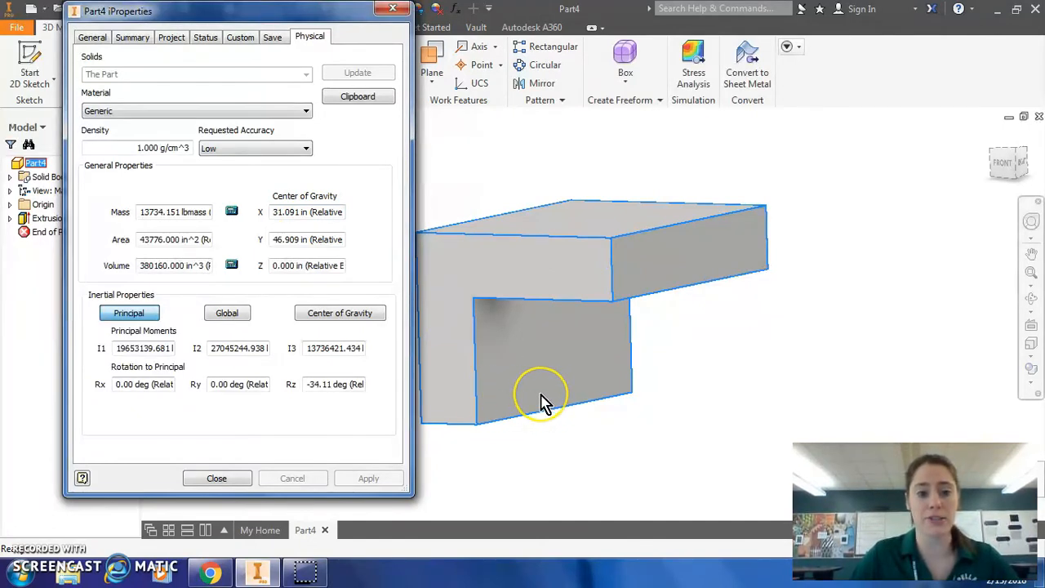
mouse_move(552, 376)
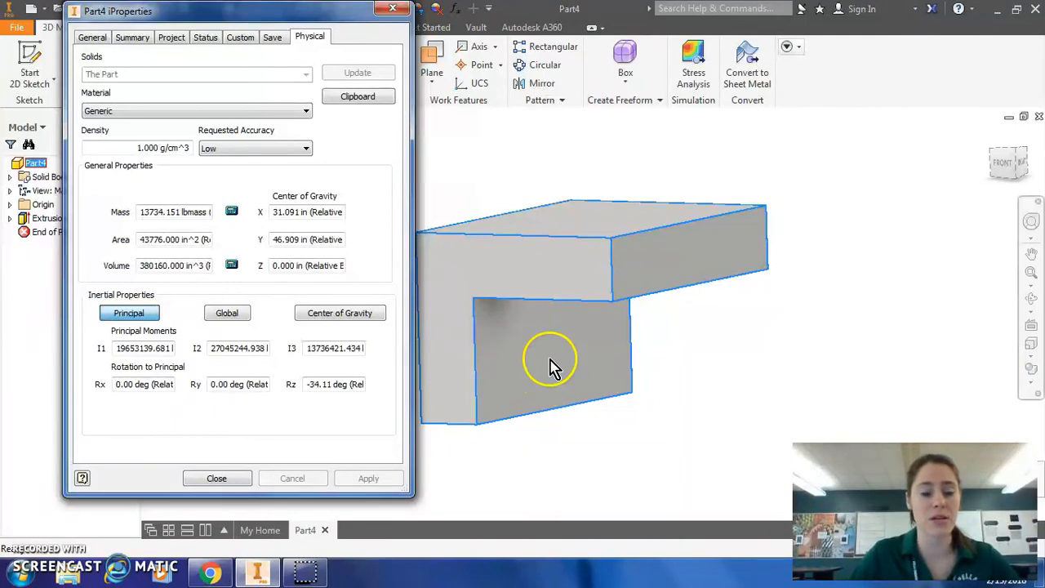
mouse_move(259, 216)
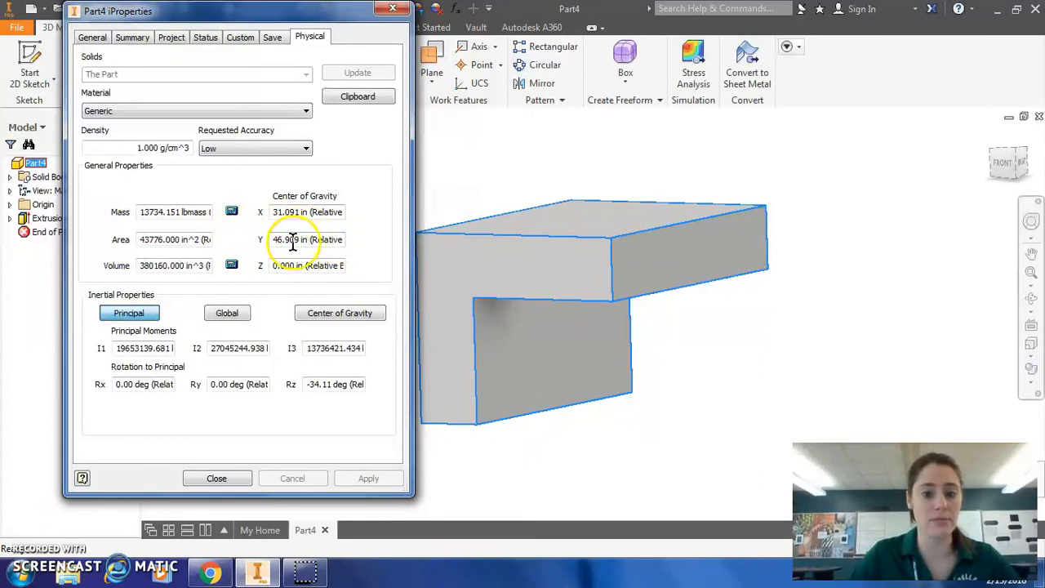
mouse_move(543, 413)
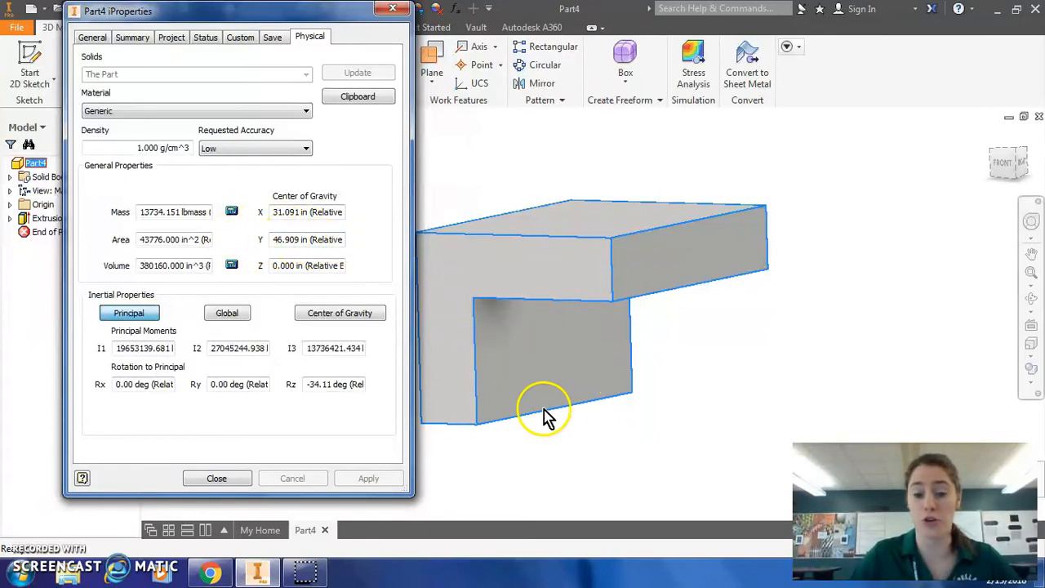
mouse_move(531, 318)
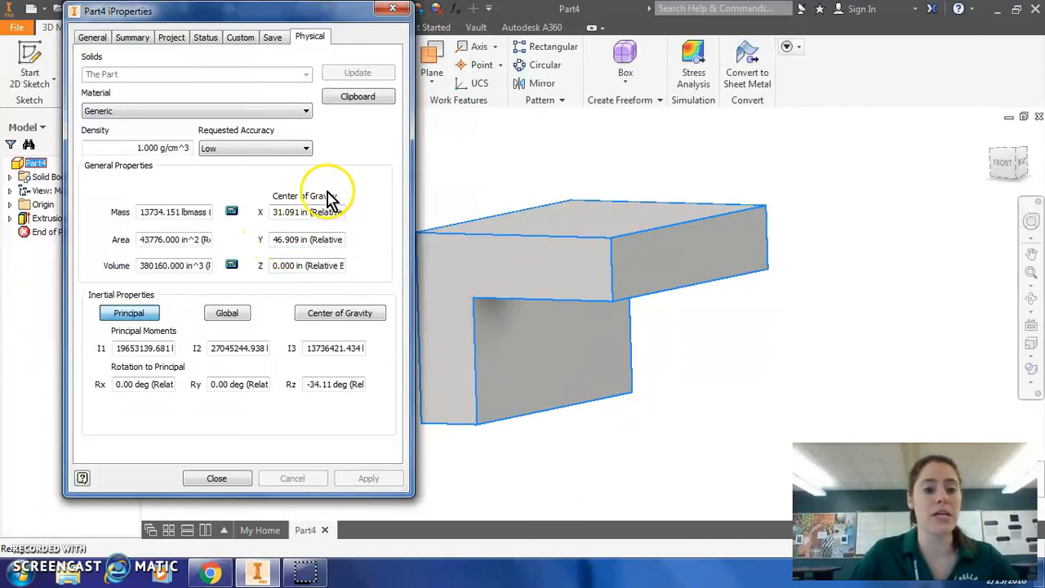
mouse_move(276, 200)
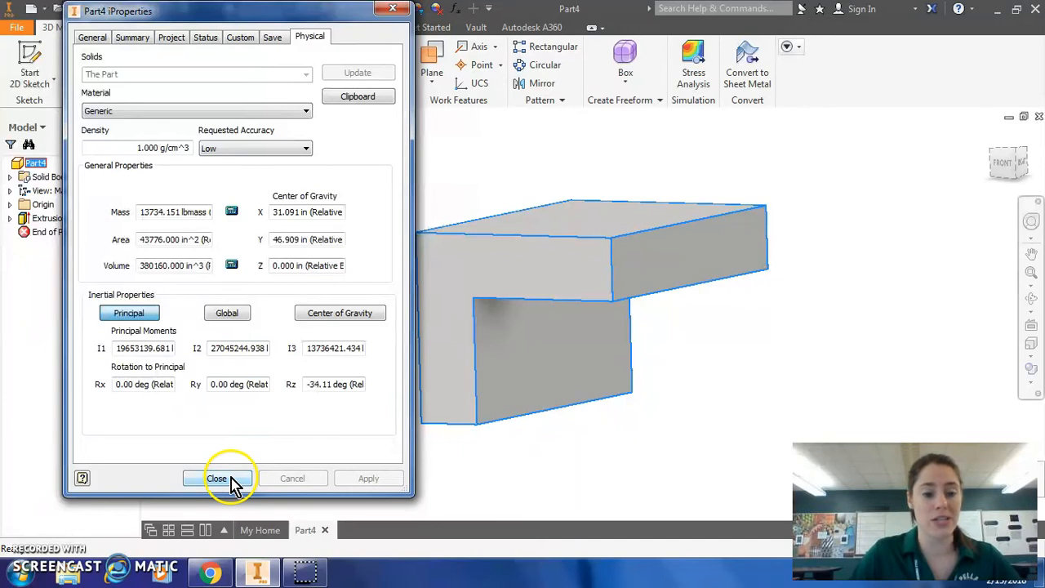
left_click(217, 477)
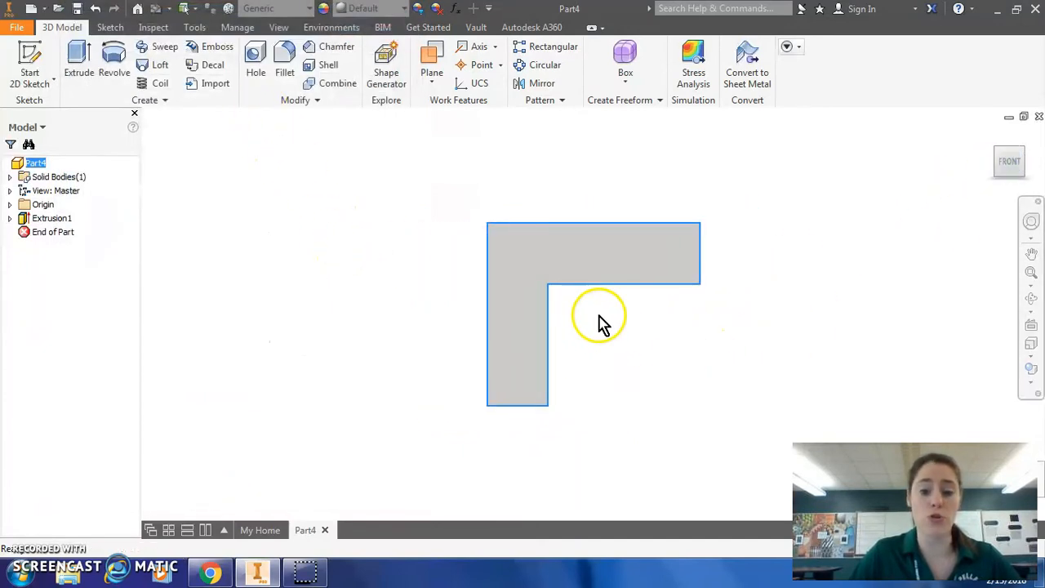
left_click_drag(600, 318, 704, 356)
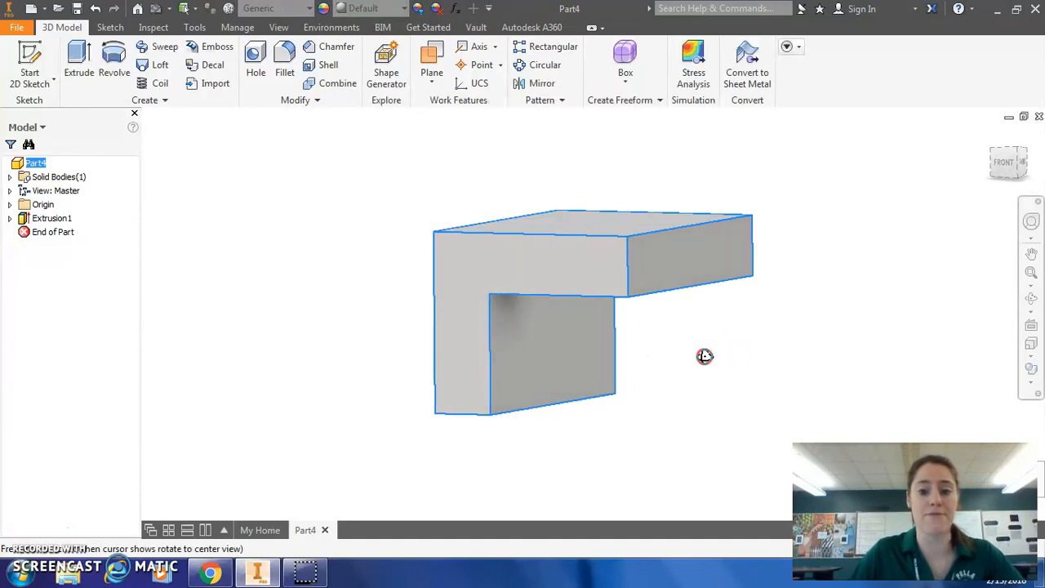
left_click_drag(705, 356, 720, 357)
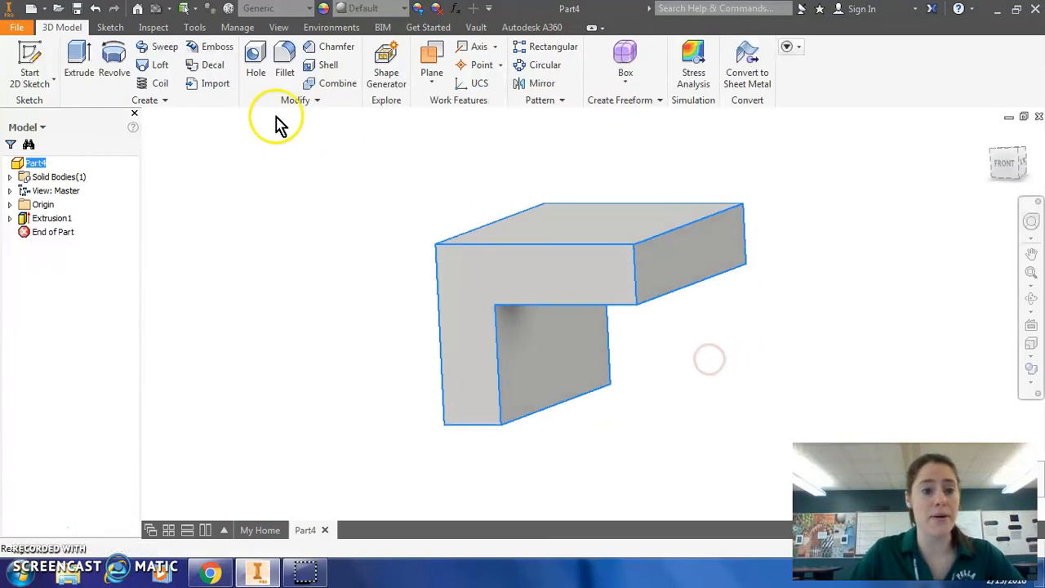
mouse_move(237, 27)
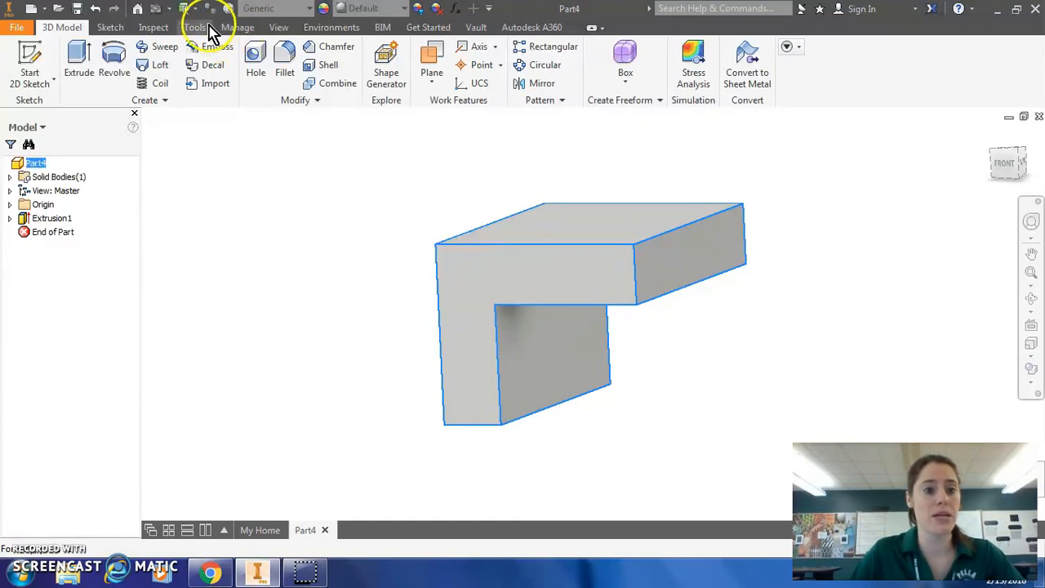
Turn on Center of Gravity in the View tab and orbit the wall to inspect the marker
left_click(195, 27)
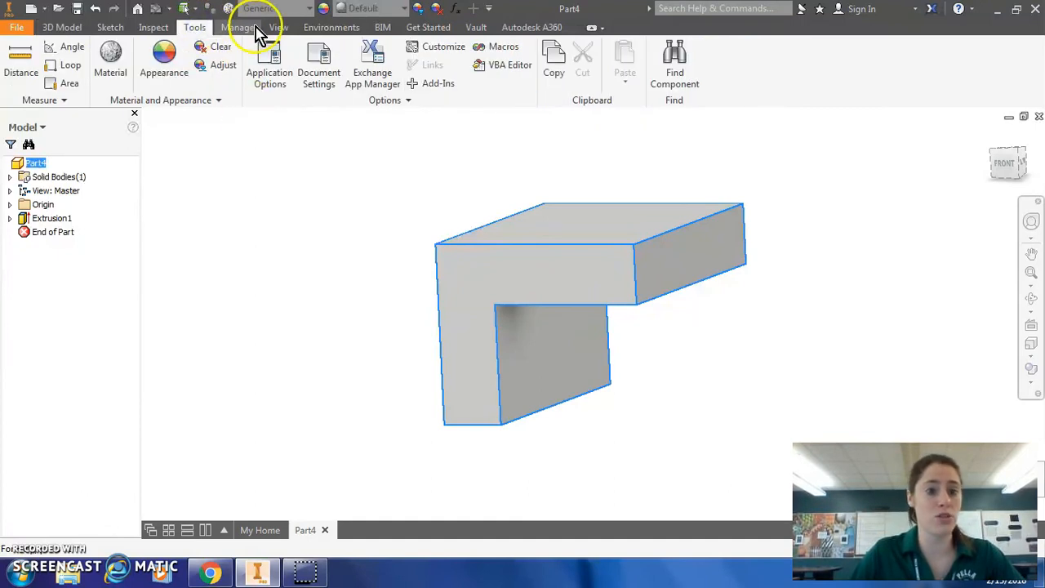
left_click(279, 27)
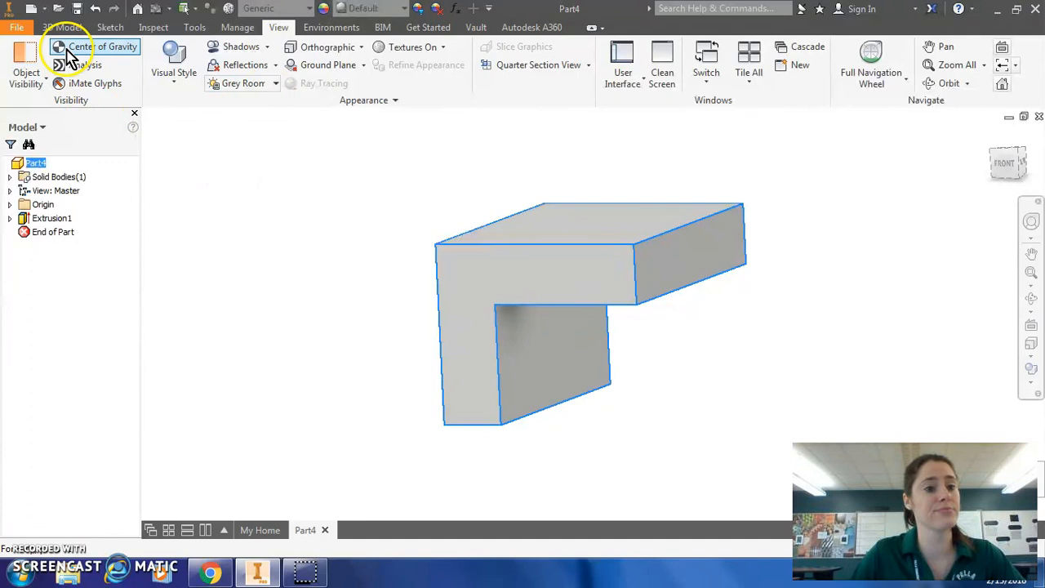
left_click(102, 47)
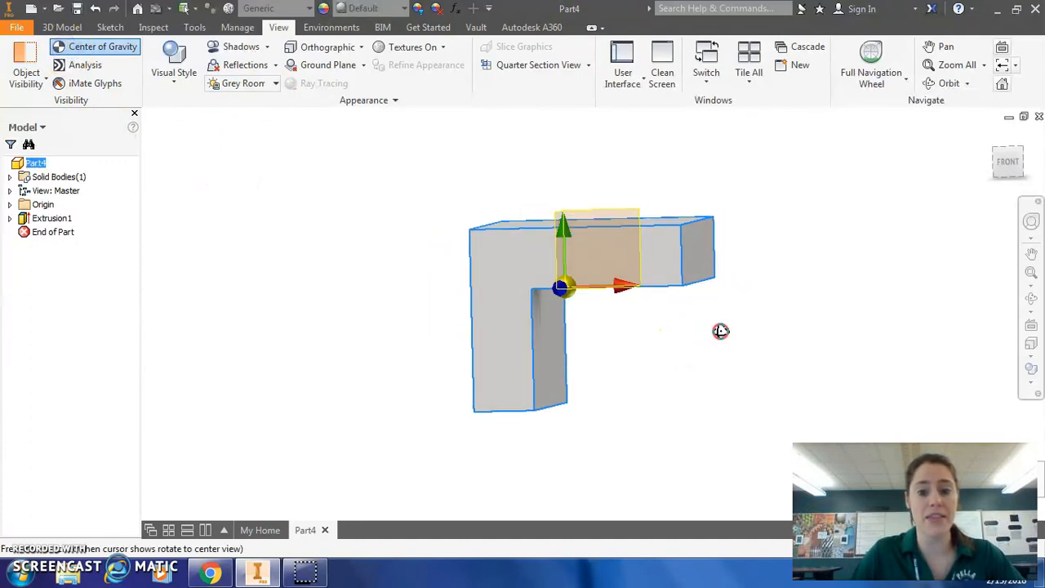
left_click_drag(719, 330, 704, 332)
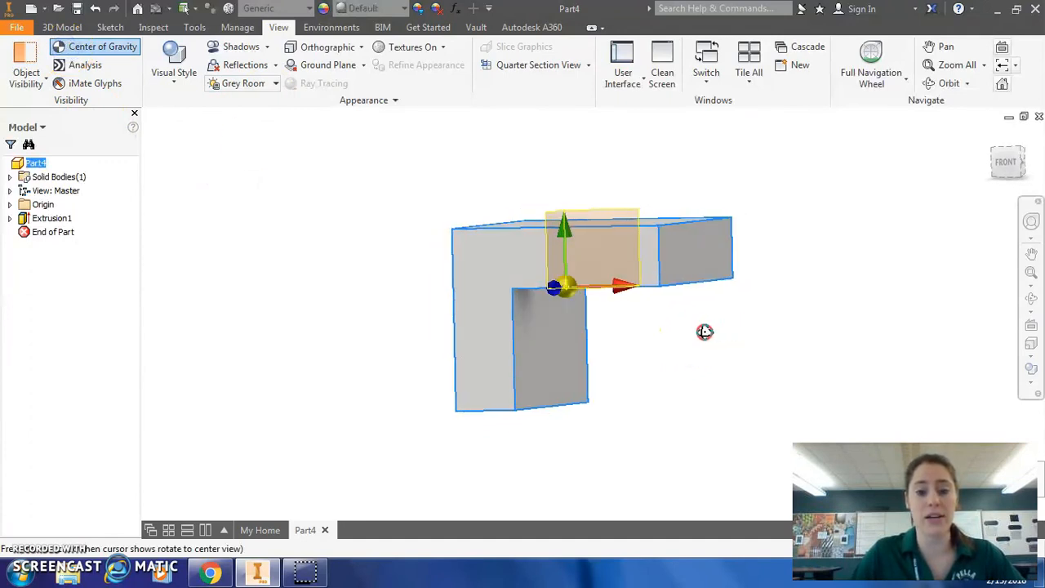
left_click_drag(705, 332, 615, 363)
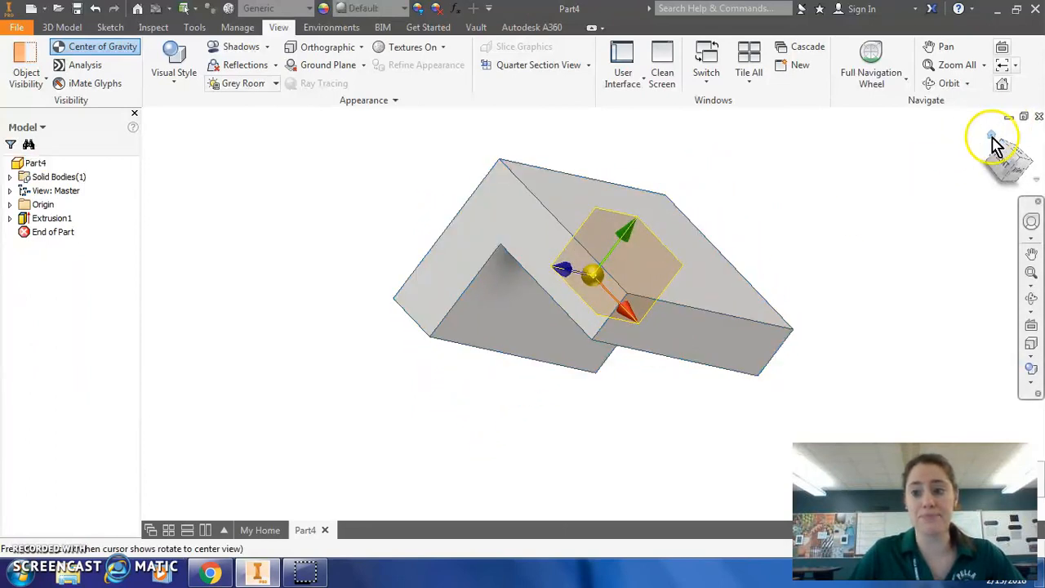
left_click_drag(992, 137, 847, 285)
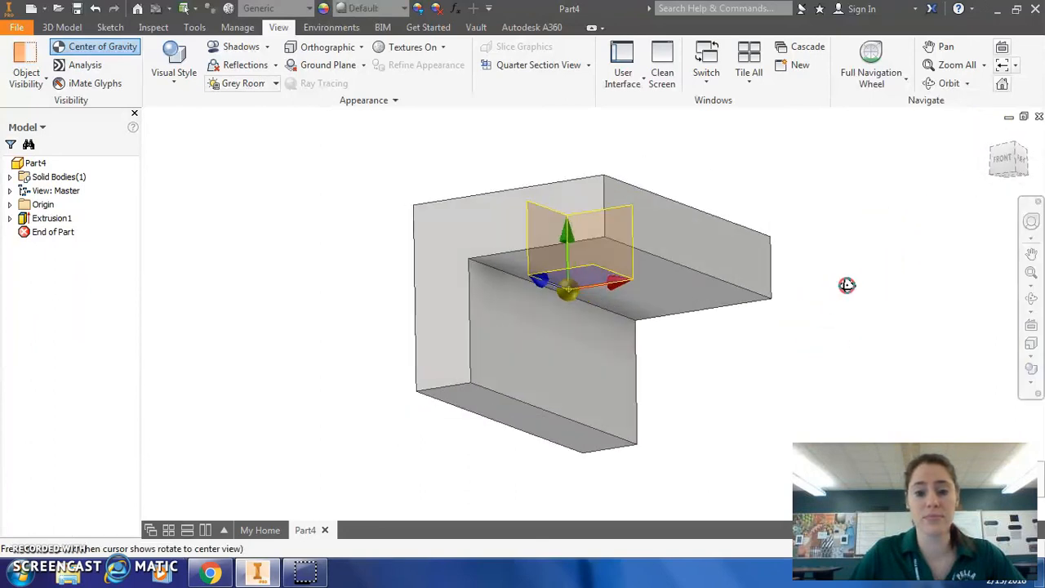